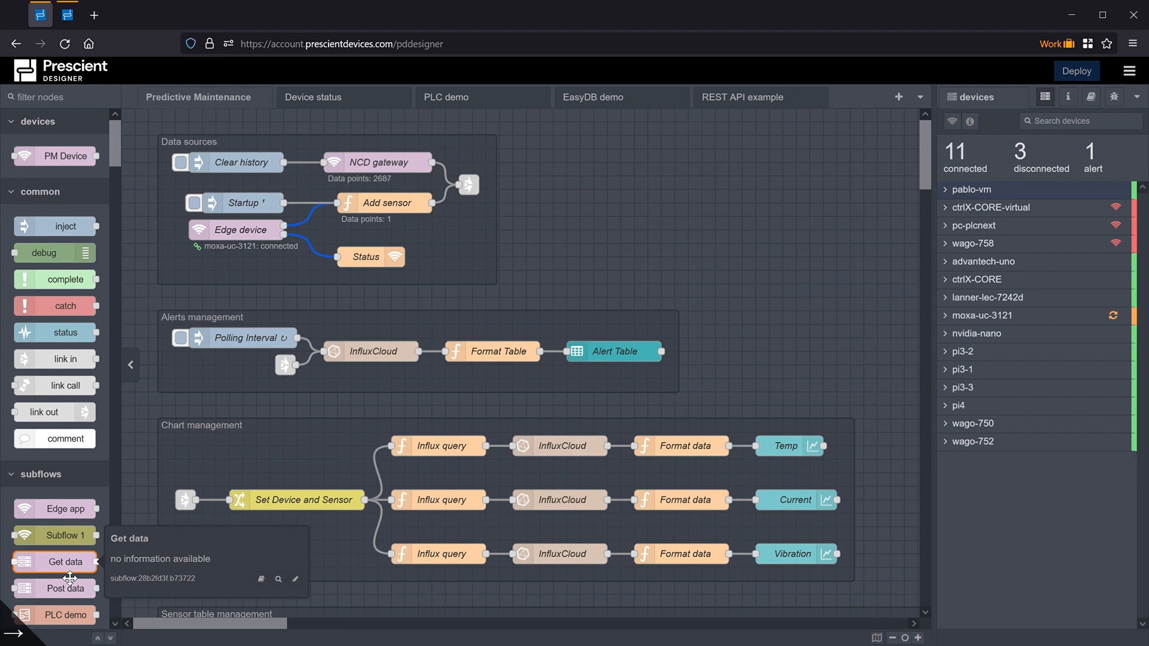
pyautogui.moveTo(268, 631)
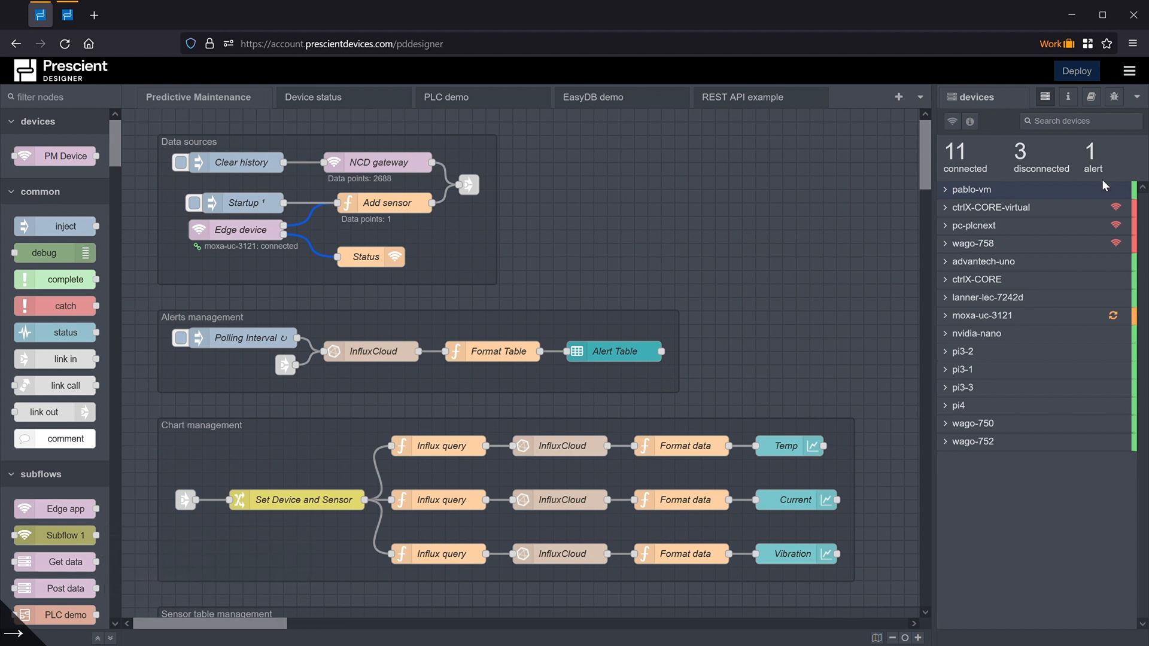
pyautogui.moveTo(980, 532)
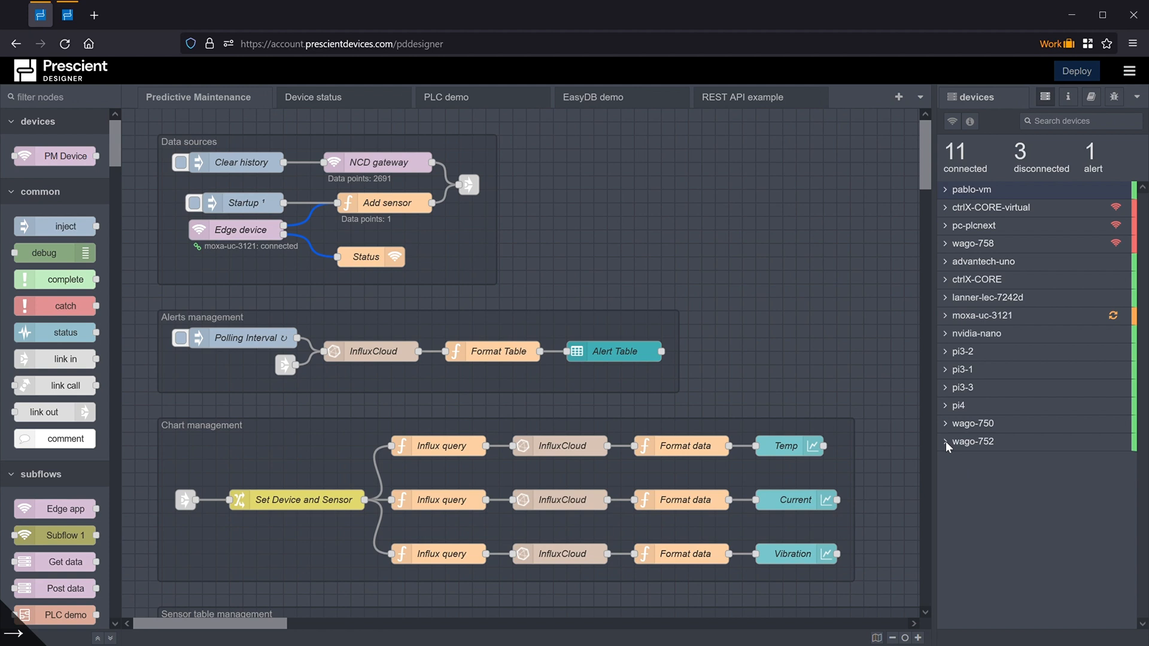
# Expand wago-752's details, then switch the sidebar to the Context Data panel.
pyautogui.click(973, 442)
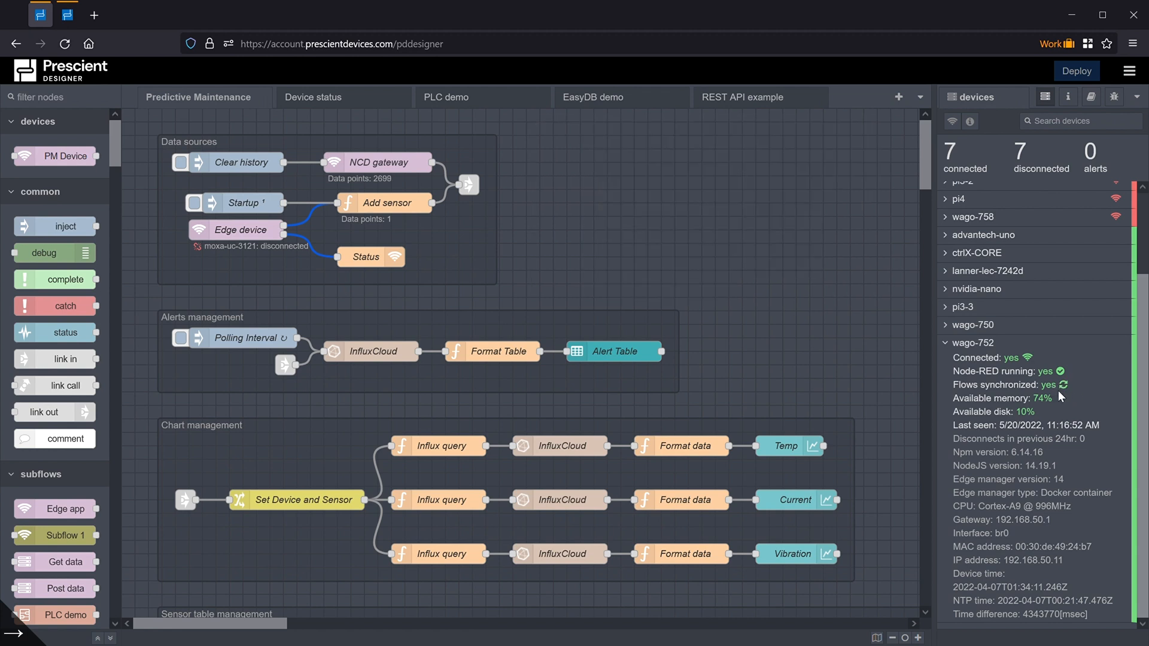
pyautogui.moveTo(1066, 403)
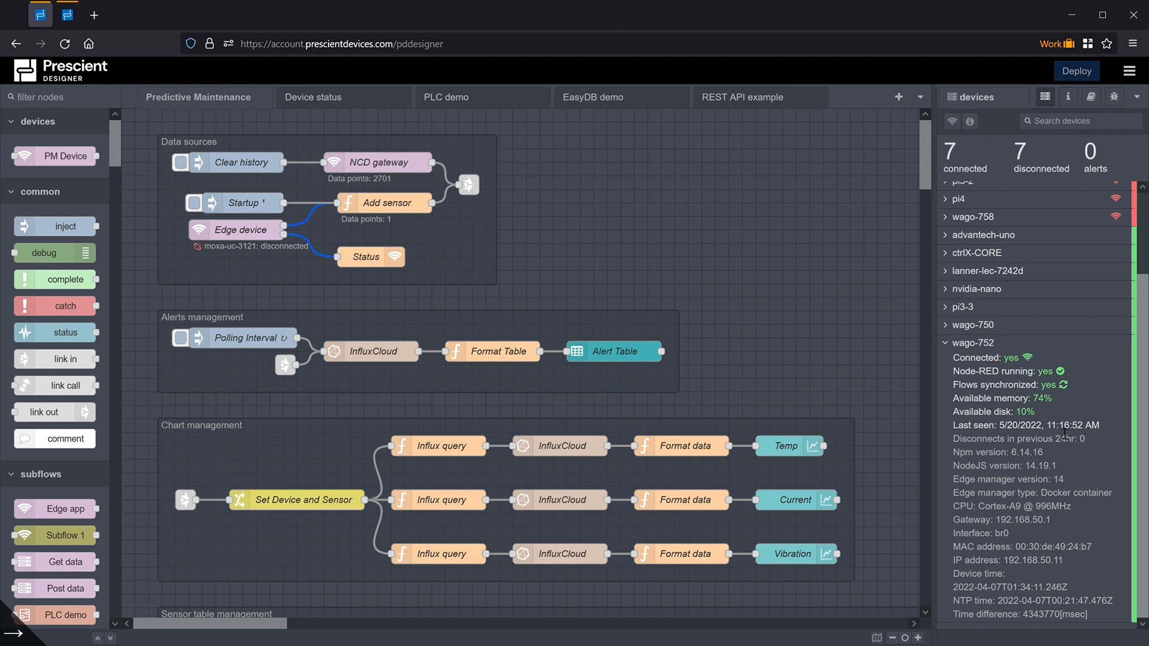
pyautogui.moveTo(1082, 482)
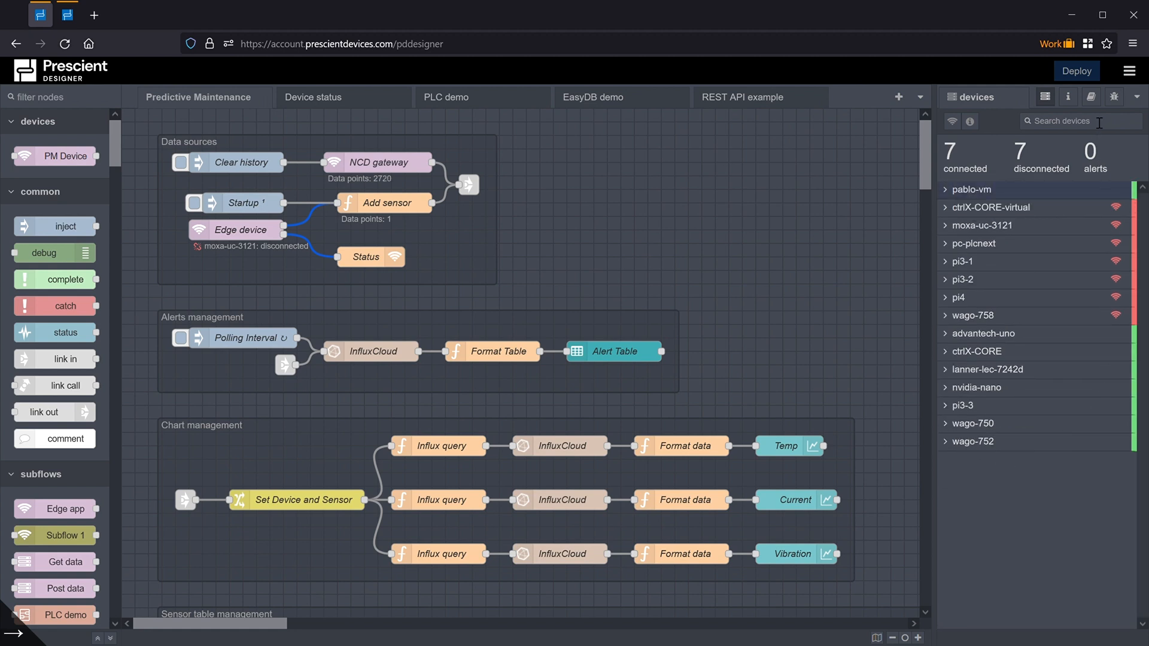
pyautogui.click(1136, 96)
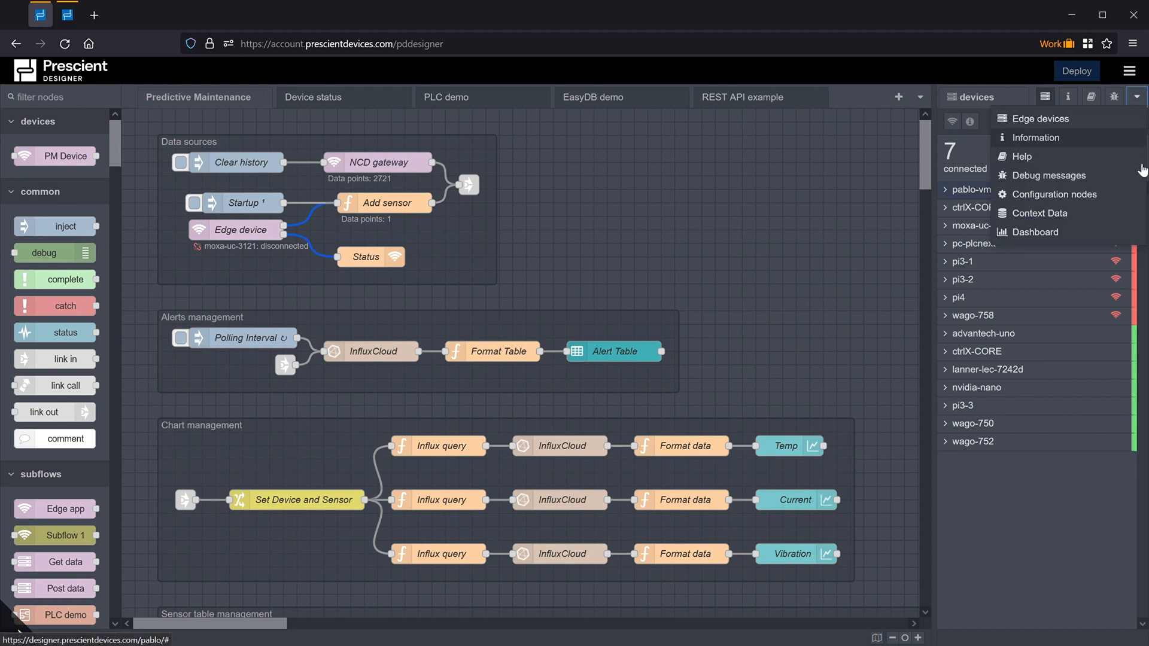
pyautogui.click(1039, 213)
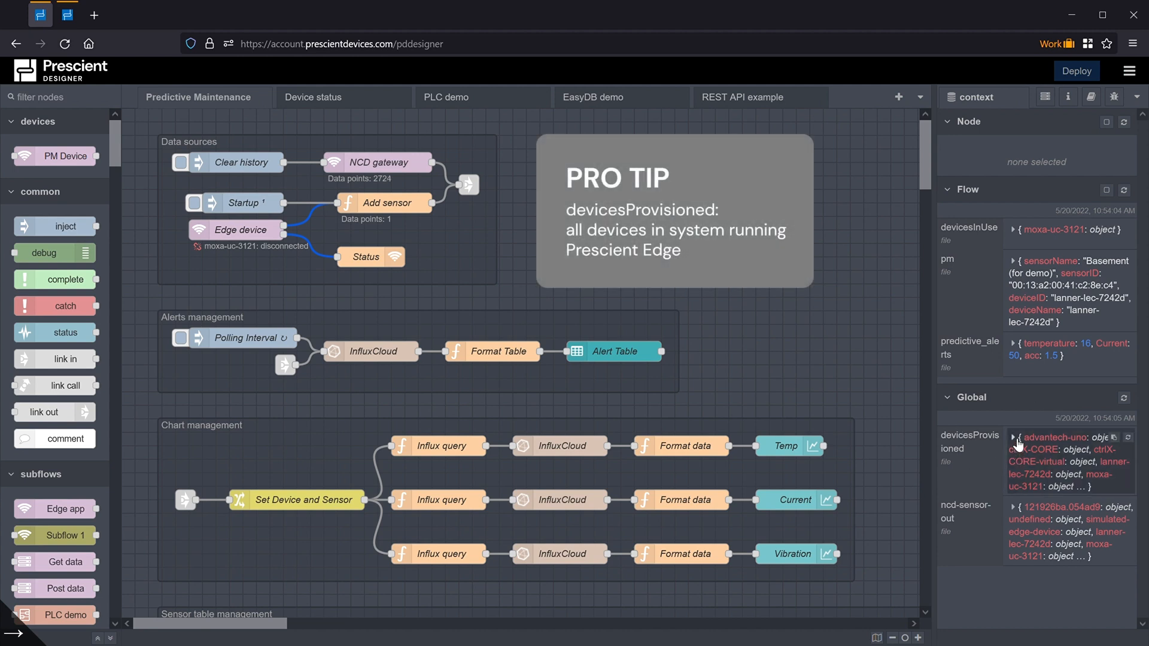
# Expand devicesProvisioned and advantech-uno's status and properties, scrolling through memory, versions and IP.
pyautogui.click(1014, 437)
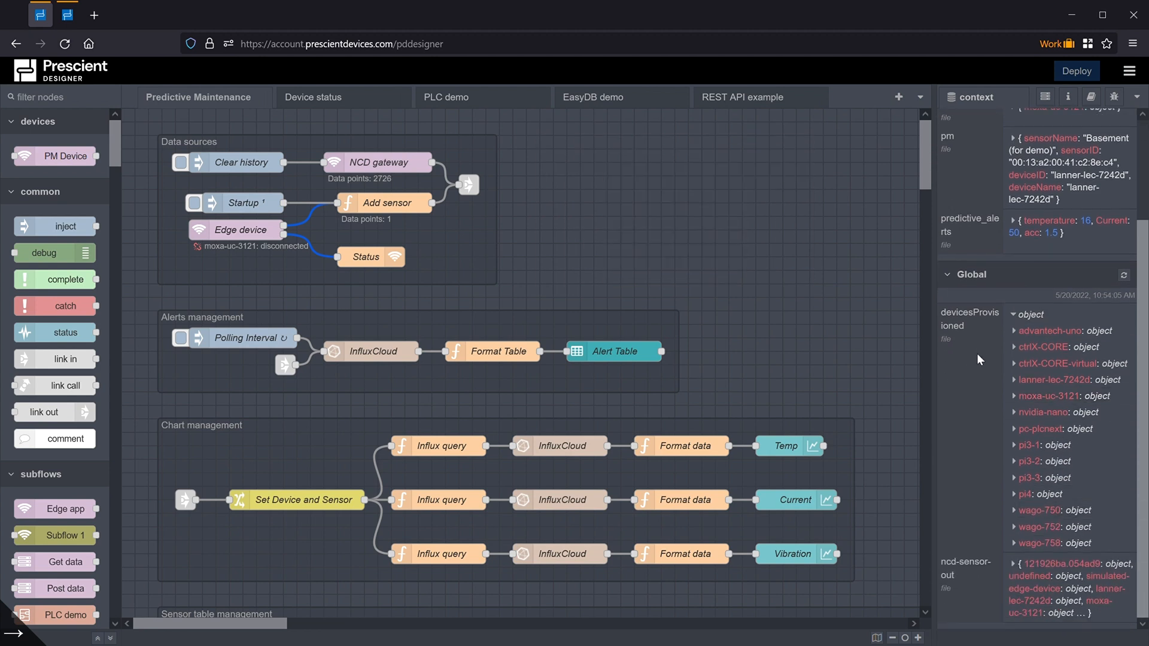
pyautogui.moveTo(1030, 353)
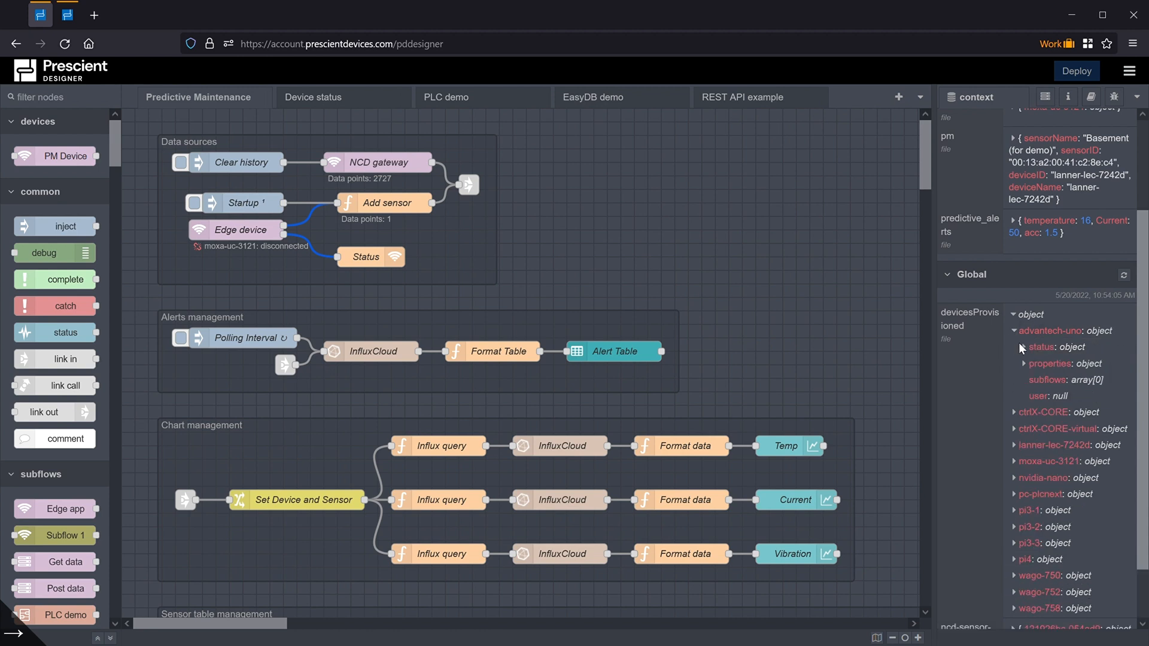
pyautogui.click(1024, 347)
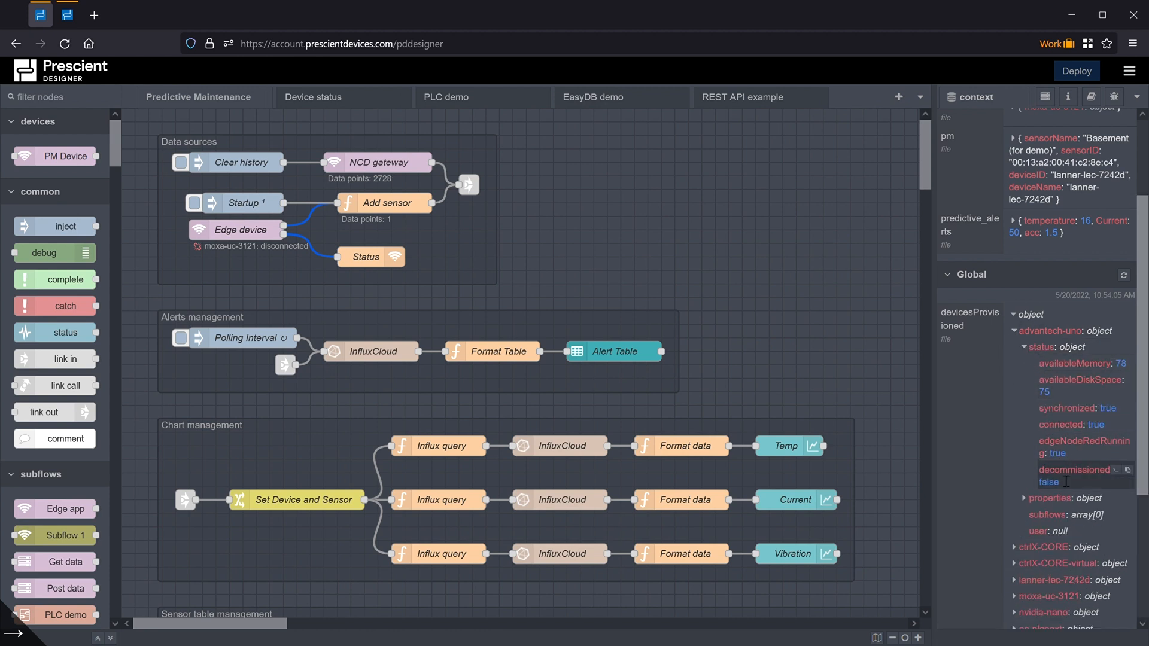
pyautogui.click(1024, 498)
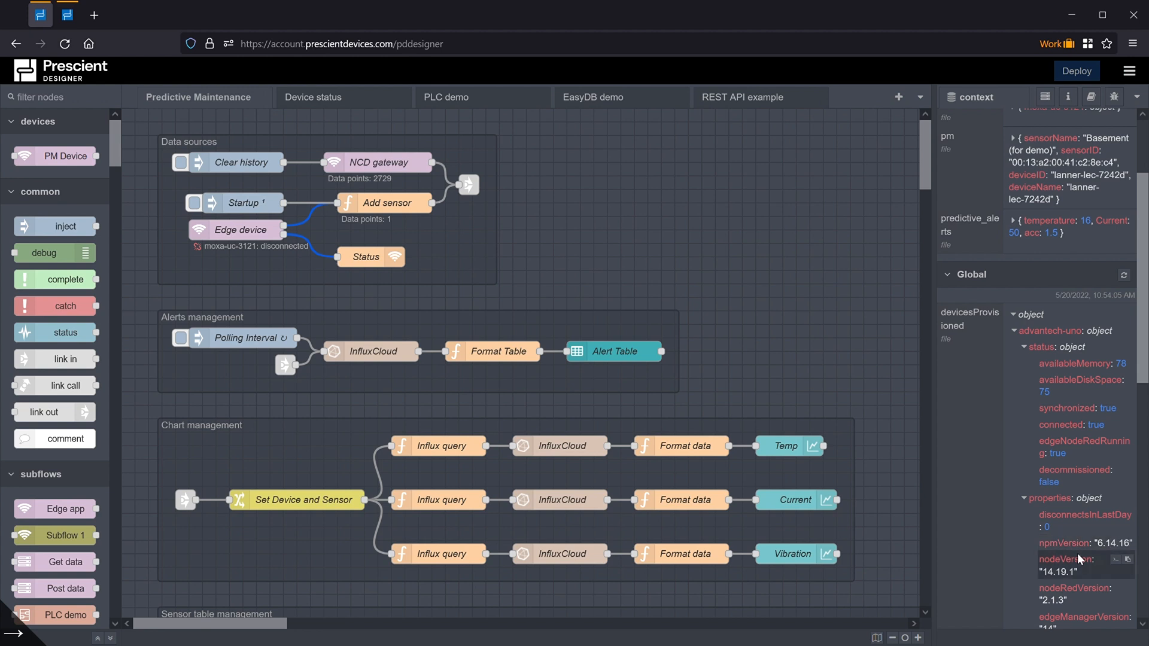
pyautogui.scroll(-3)
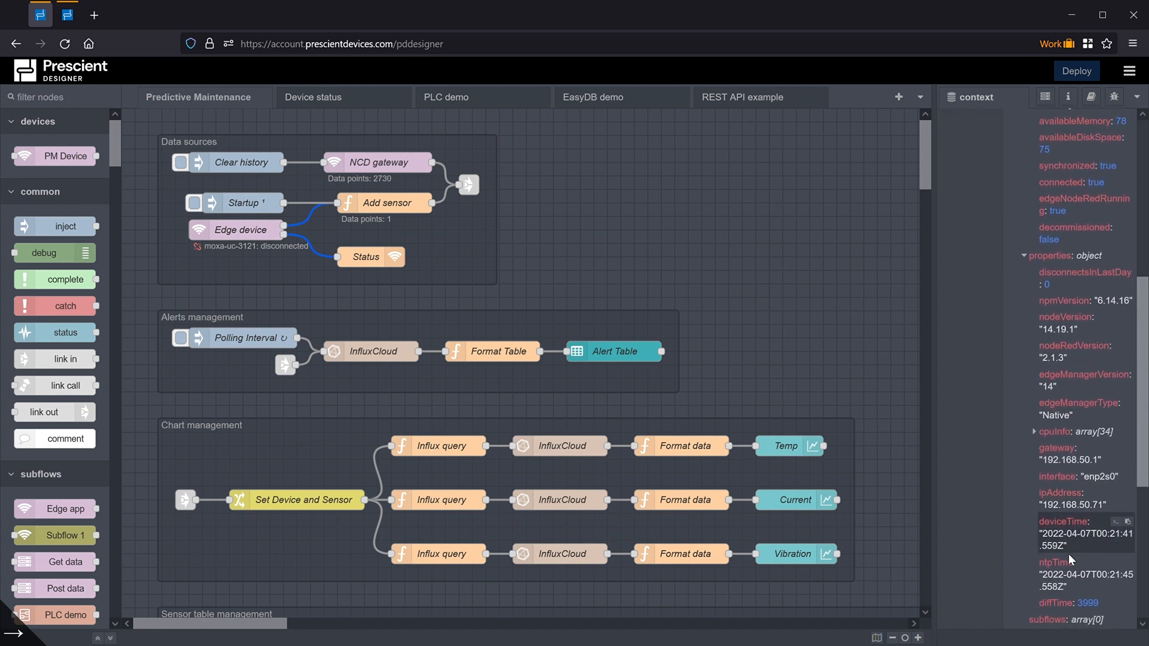
pyautogui.scroll(-3)
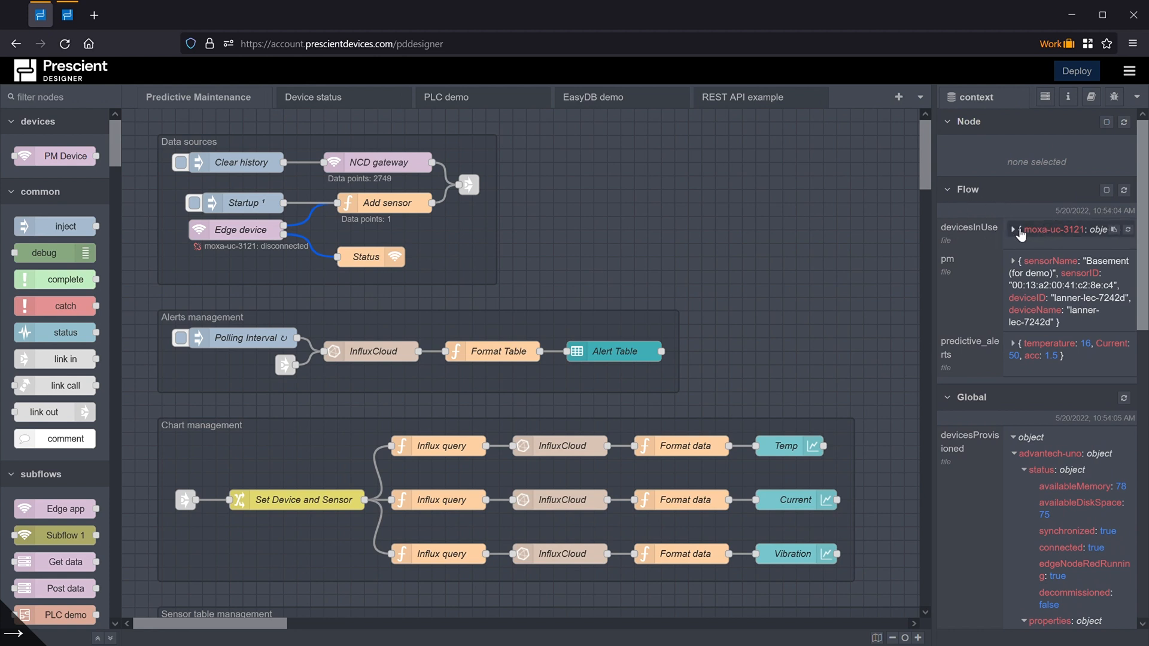
# Expand devicesInUse down to moxa-uc-3121's subflows and its first entry, 0.
pyautogui.click(1012, 229)
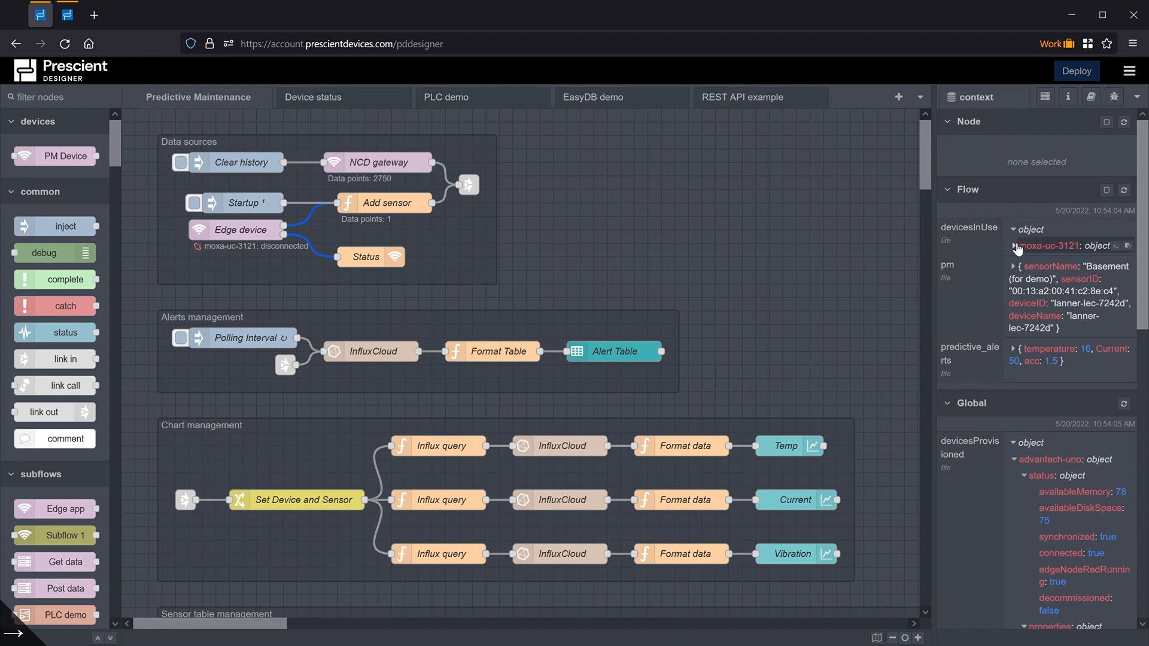
pyautogui.click(1014, 246)
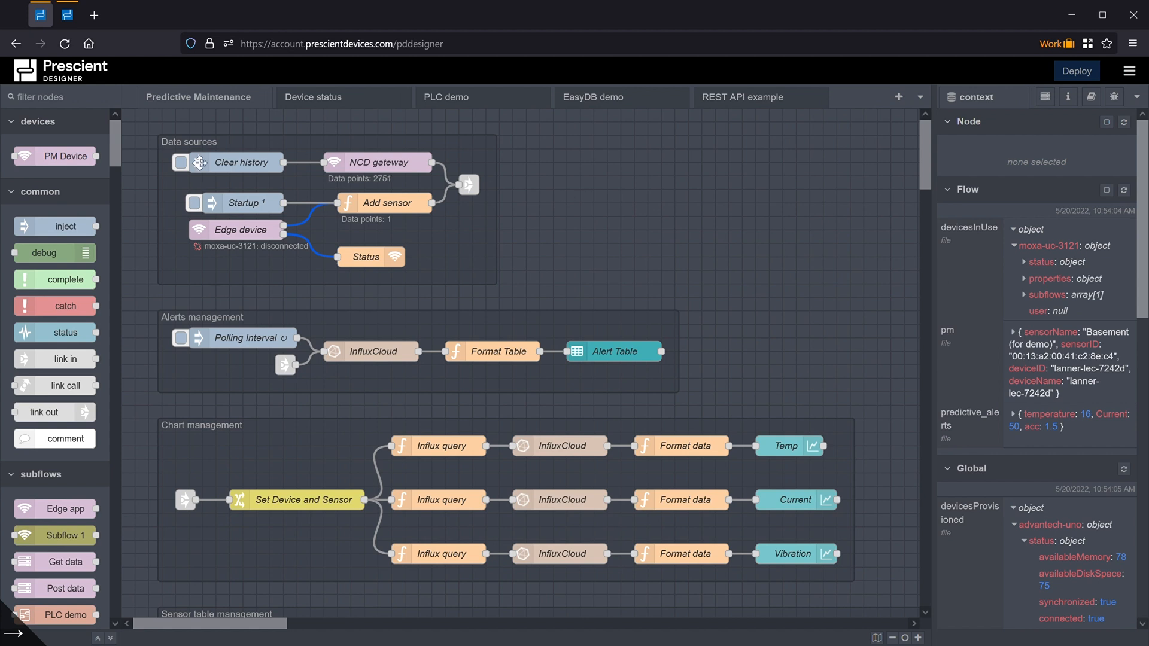
pyautogui.moveTo(956, 369)
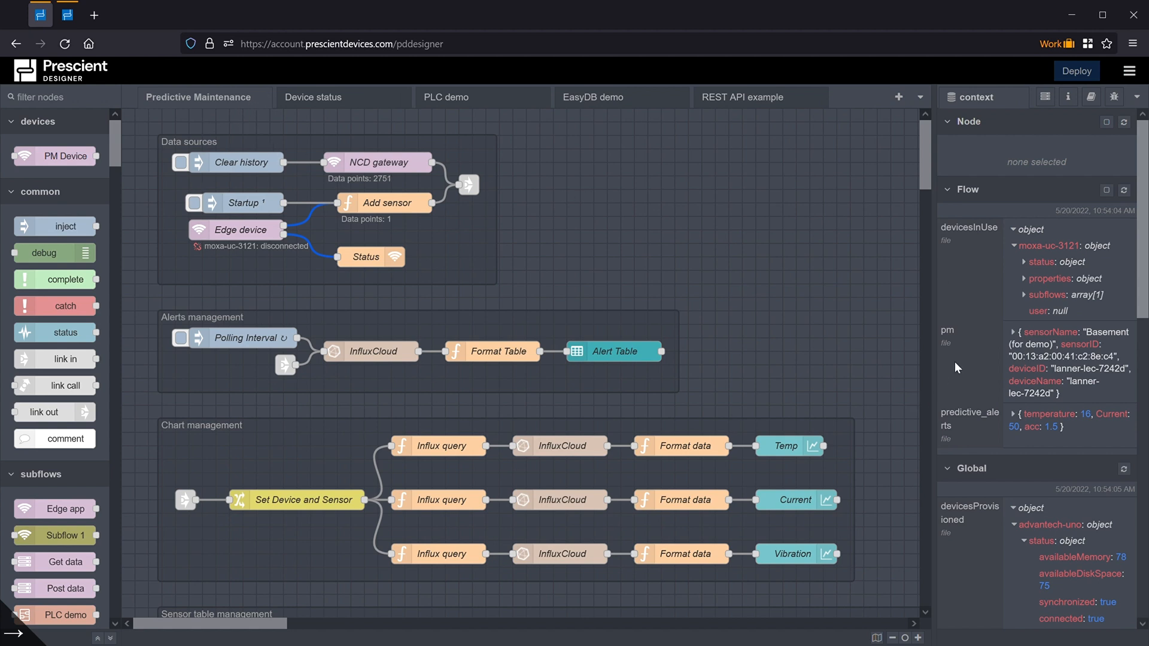
pyautogui.click(1024, 295)
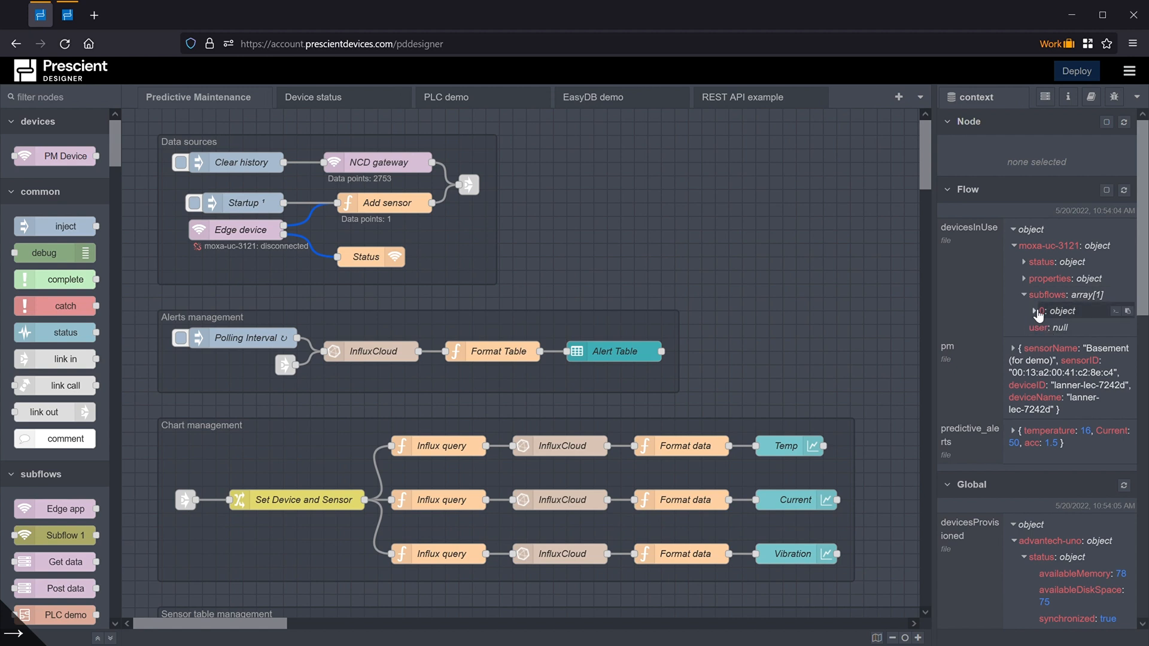
pyautogui.click(1033, 311)
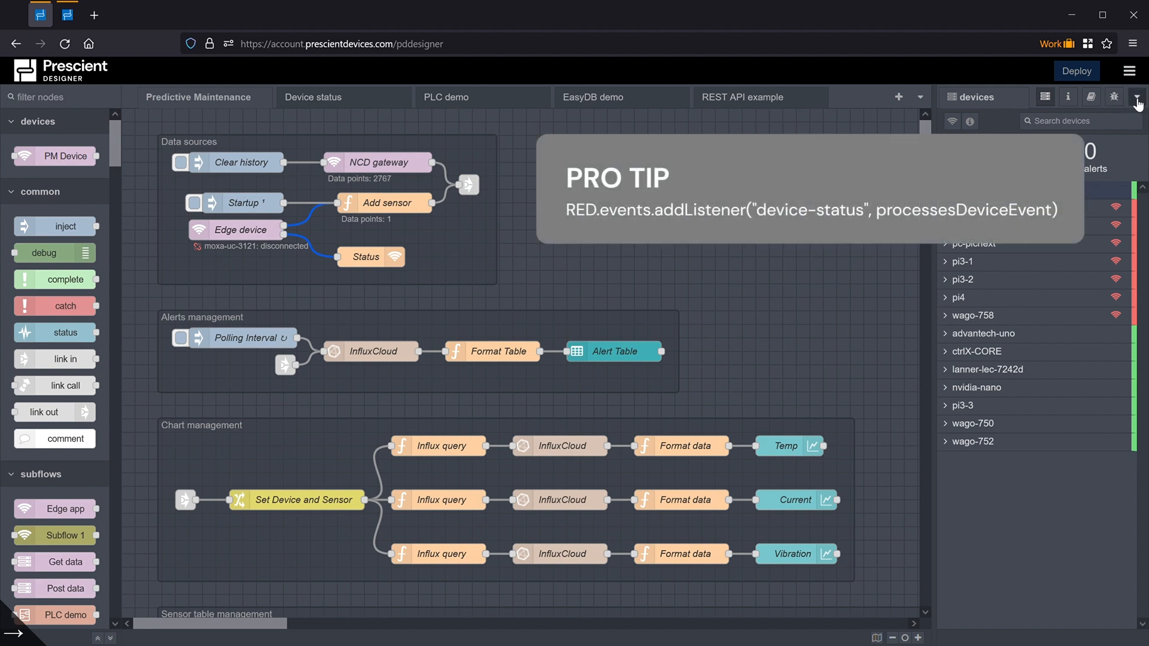
# Switch to the Device status flow and select its Device status node.
pyautogui.click(1137, 96)
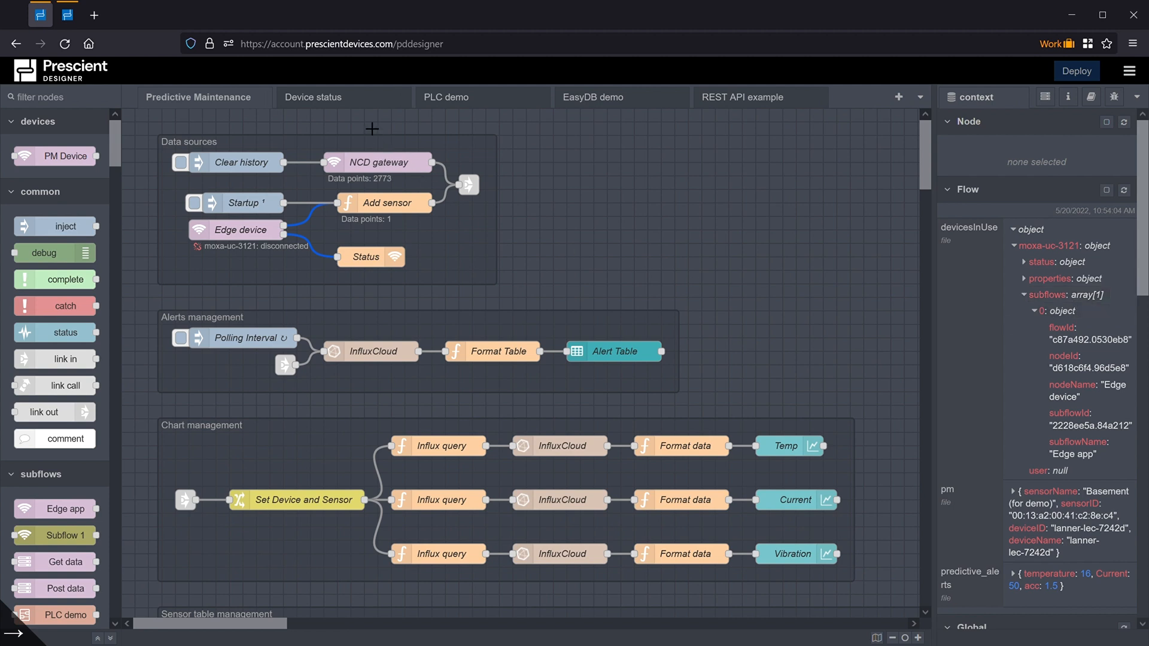
pyautogui.click(313, 97)
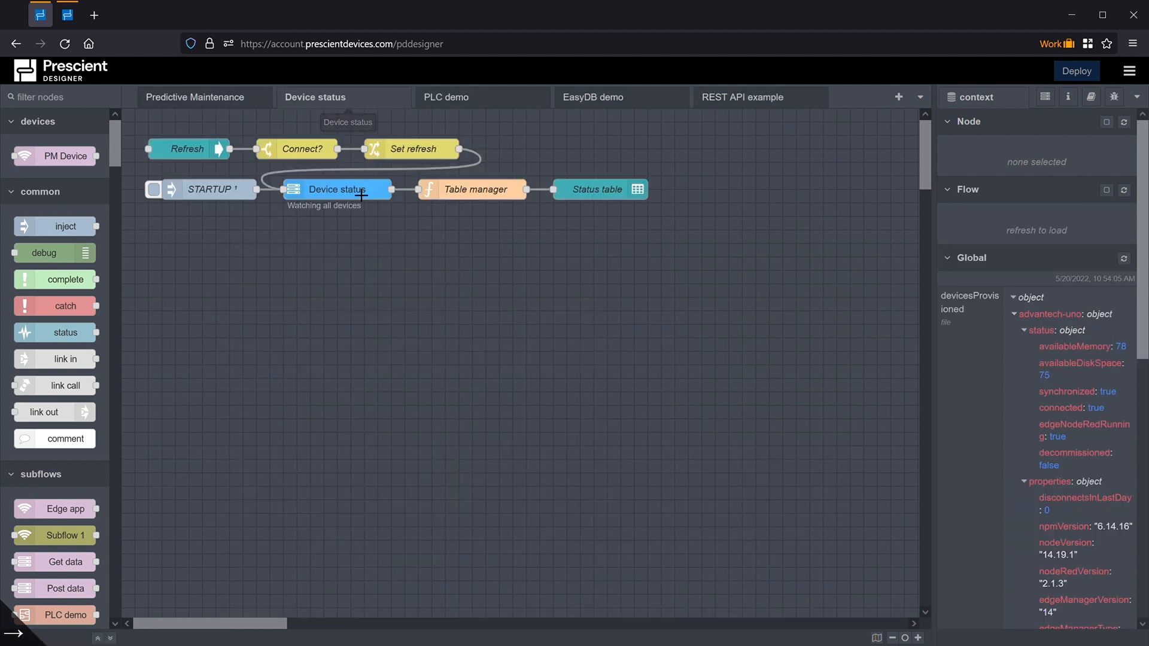
pyautogui.moveTo(375, 218)
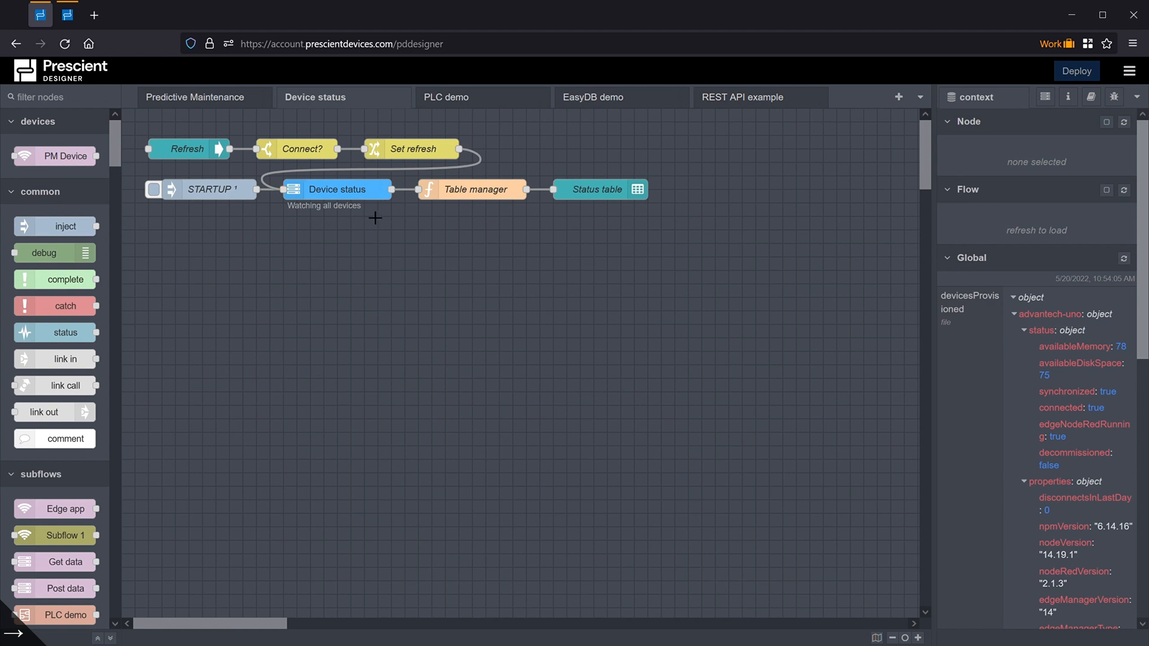
pyautogui.click(345, 190)
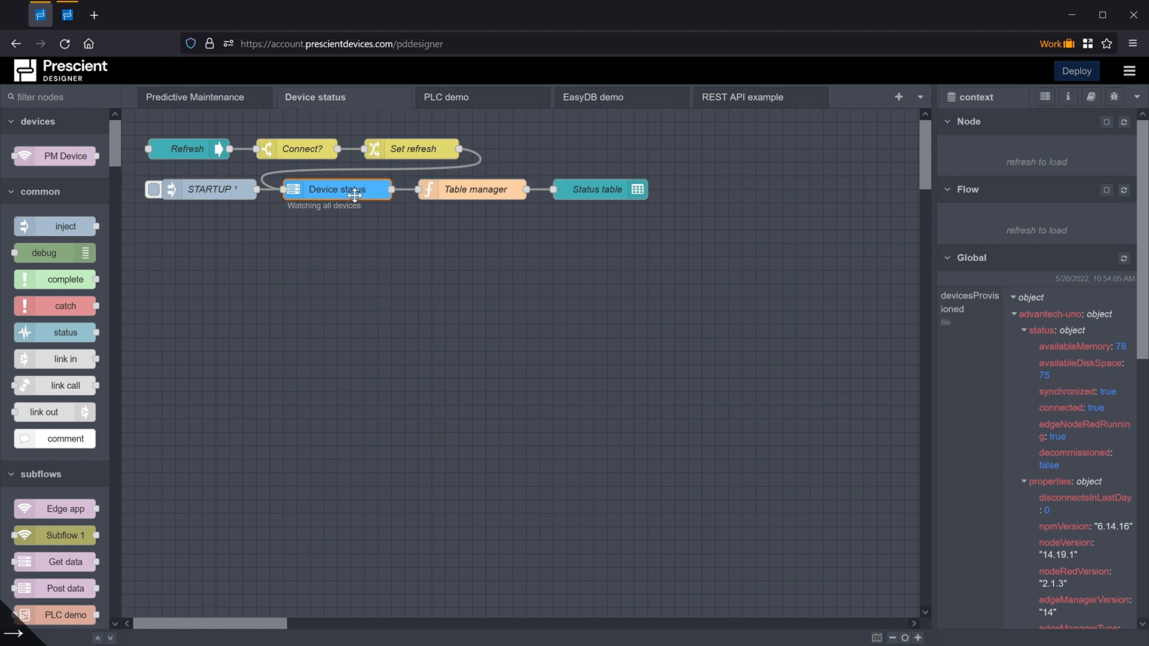
# Try monitoring Selected edge devices and browse the deviceID list, then cancel the devstat edit.
pyautogui.doubleClick(338, 189)
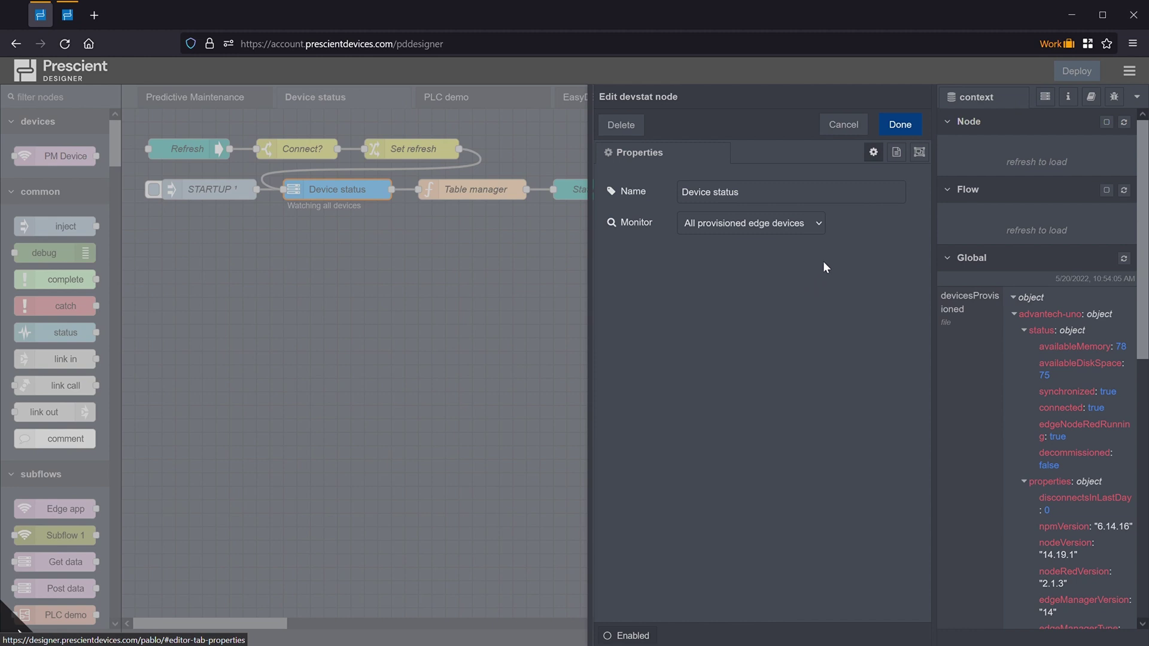
pyautogui.moveTo(661, 229)
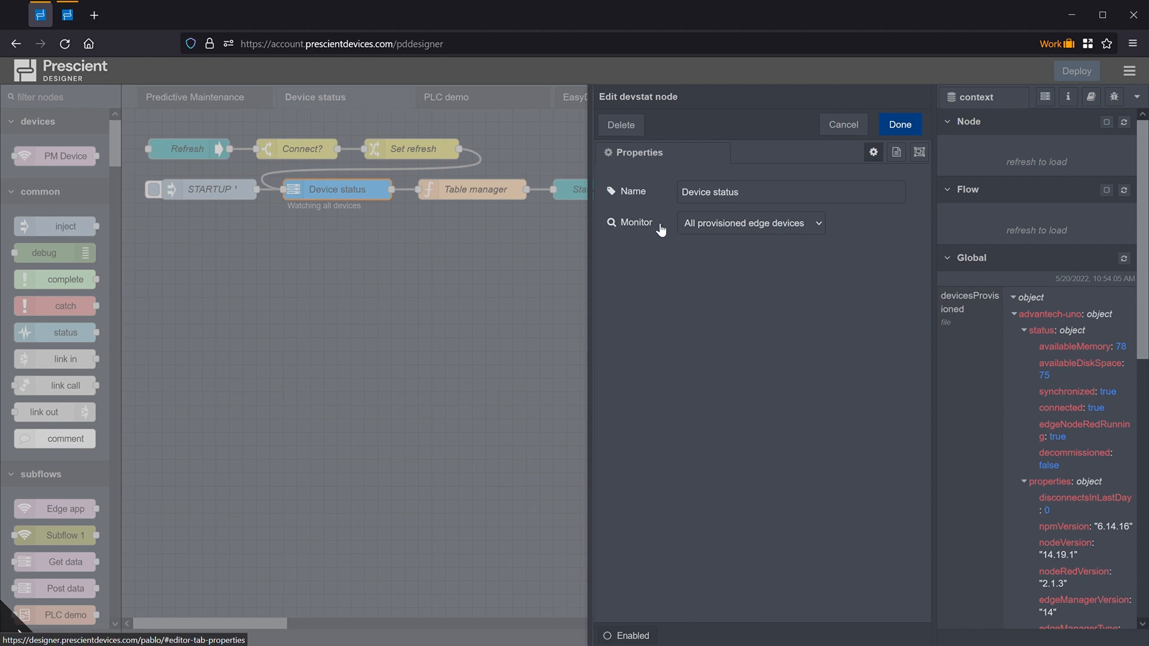
pyautogui.click(751, 223)
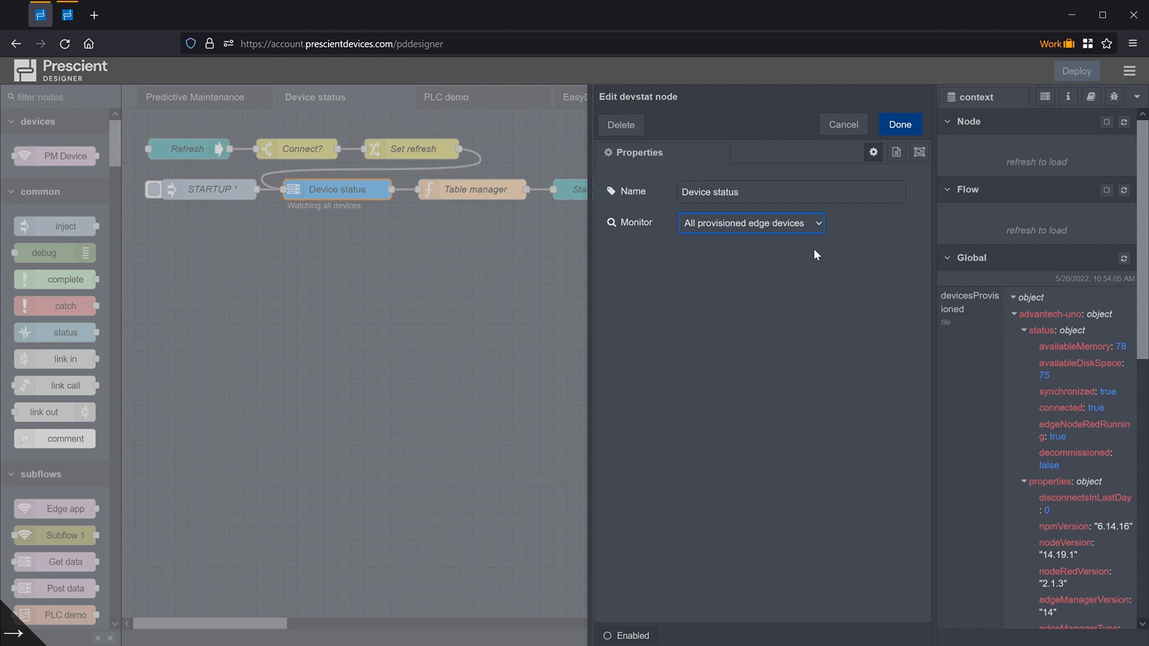
pyautogui.moveTo(822, 271)
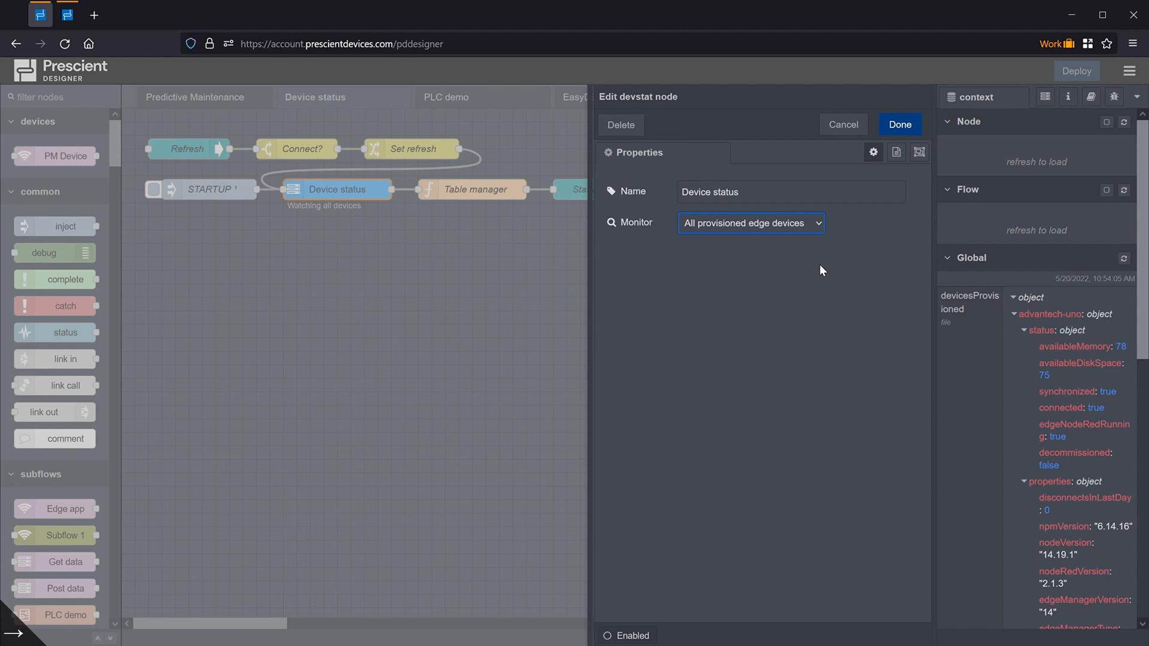
pyautogui.click(752, 223)
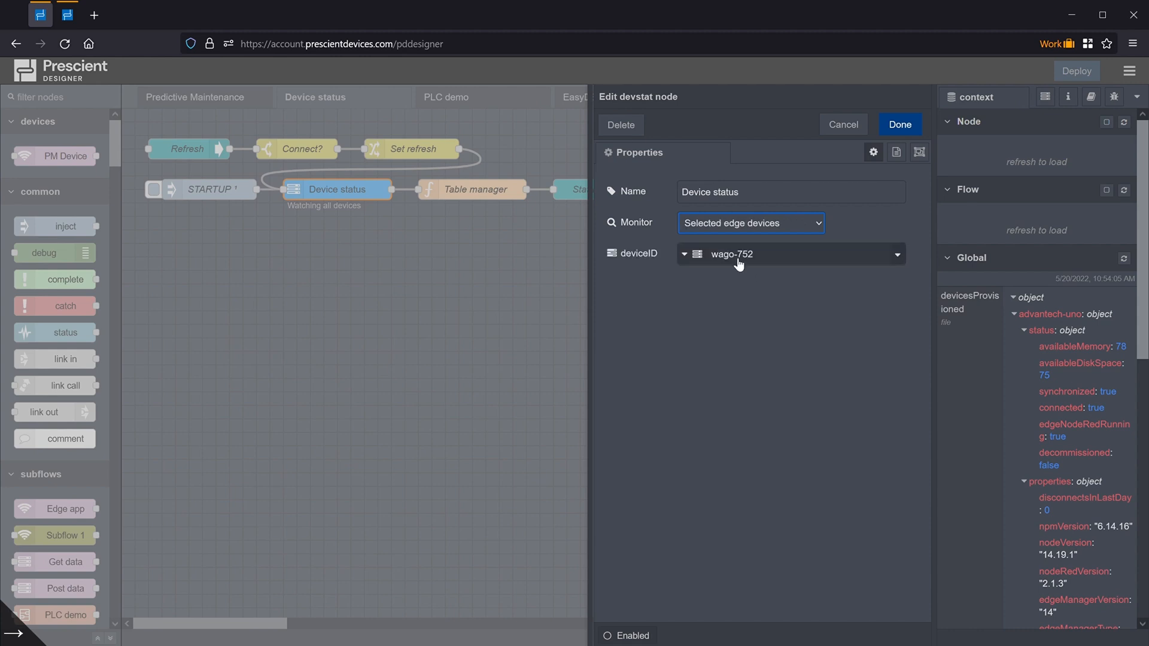
pyautogui.click(898, 255)
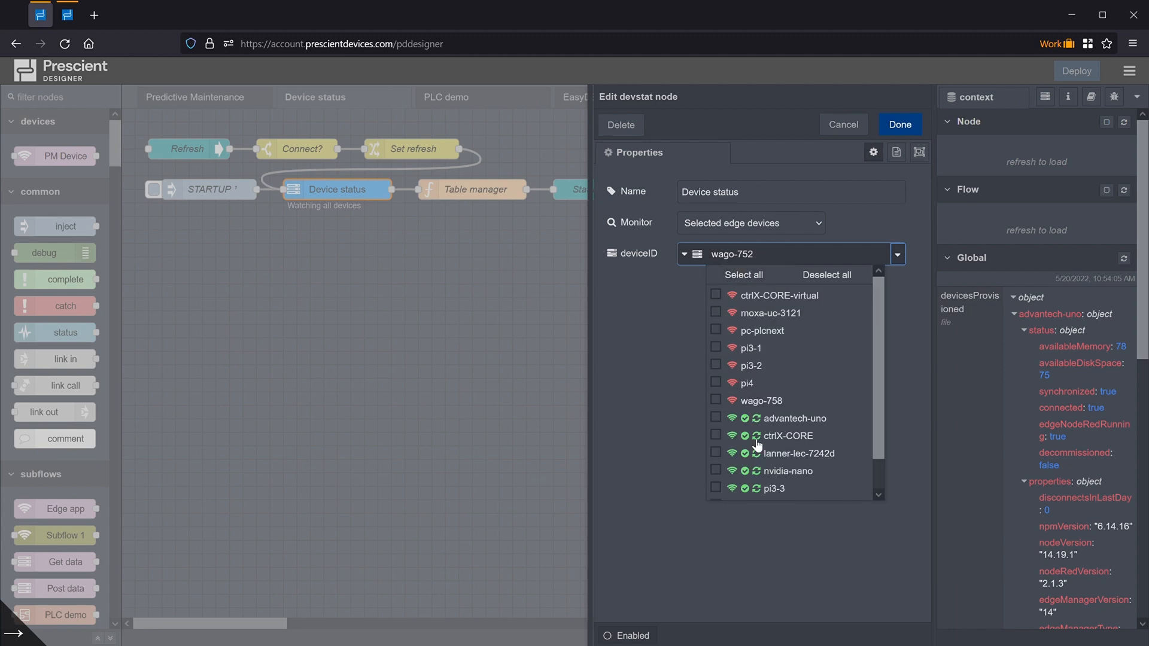
pyautogui.scroll(-3)
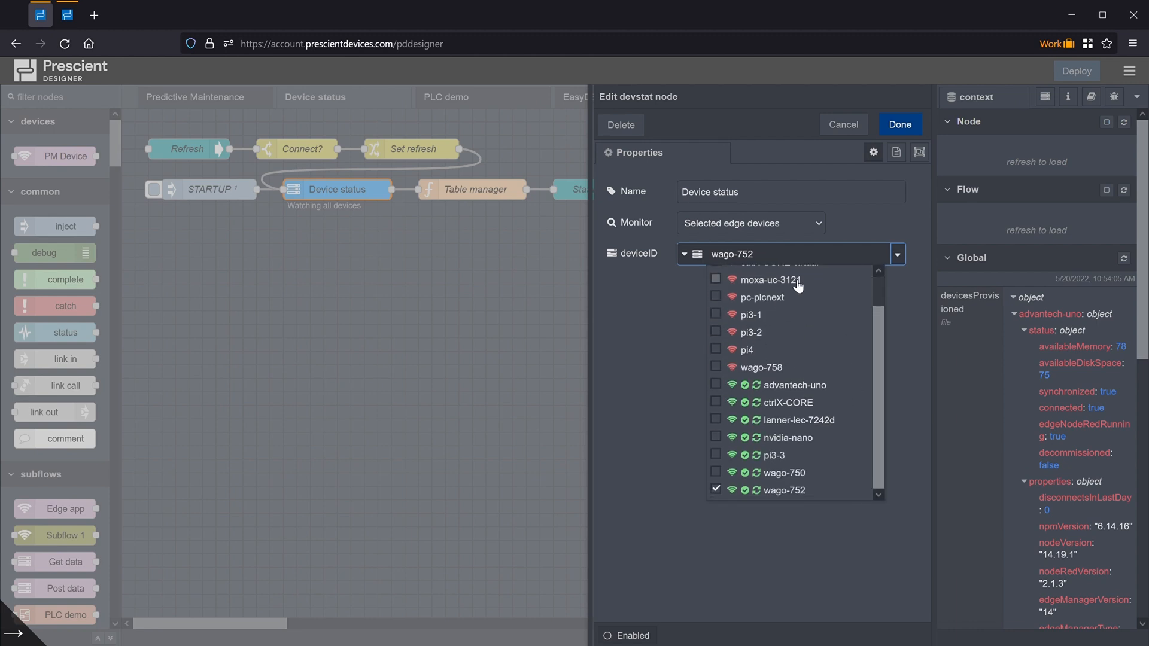
pyautogui.moveTo(854, 137)
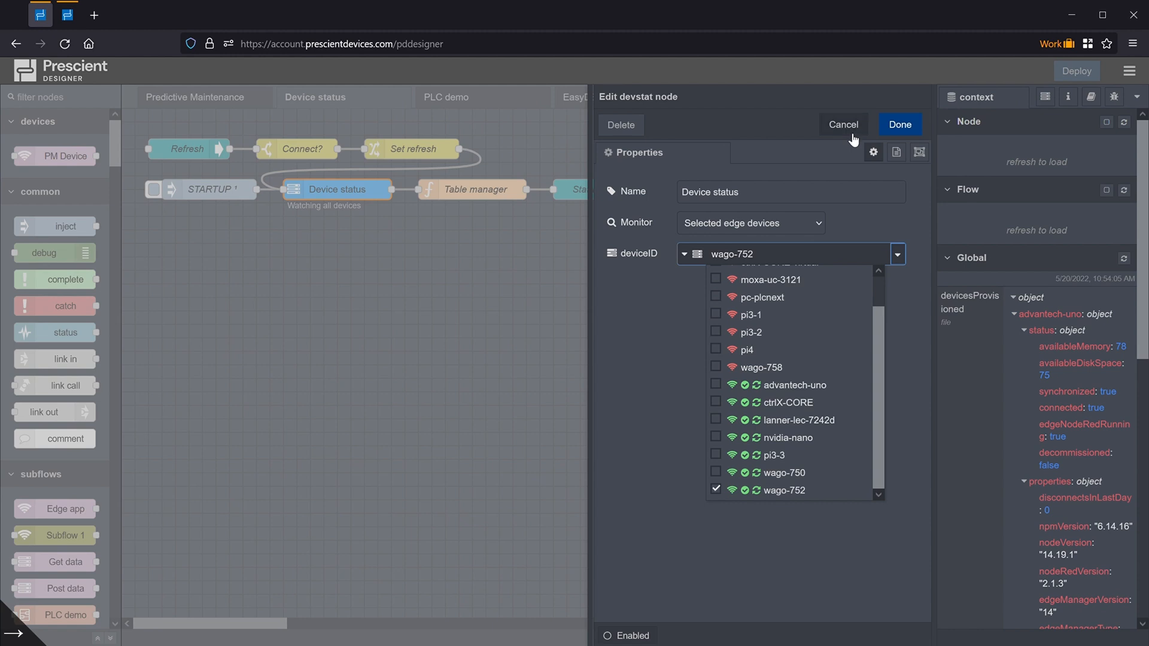
pyautogui.click(900, 124)
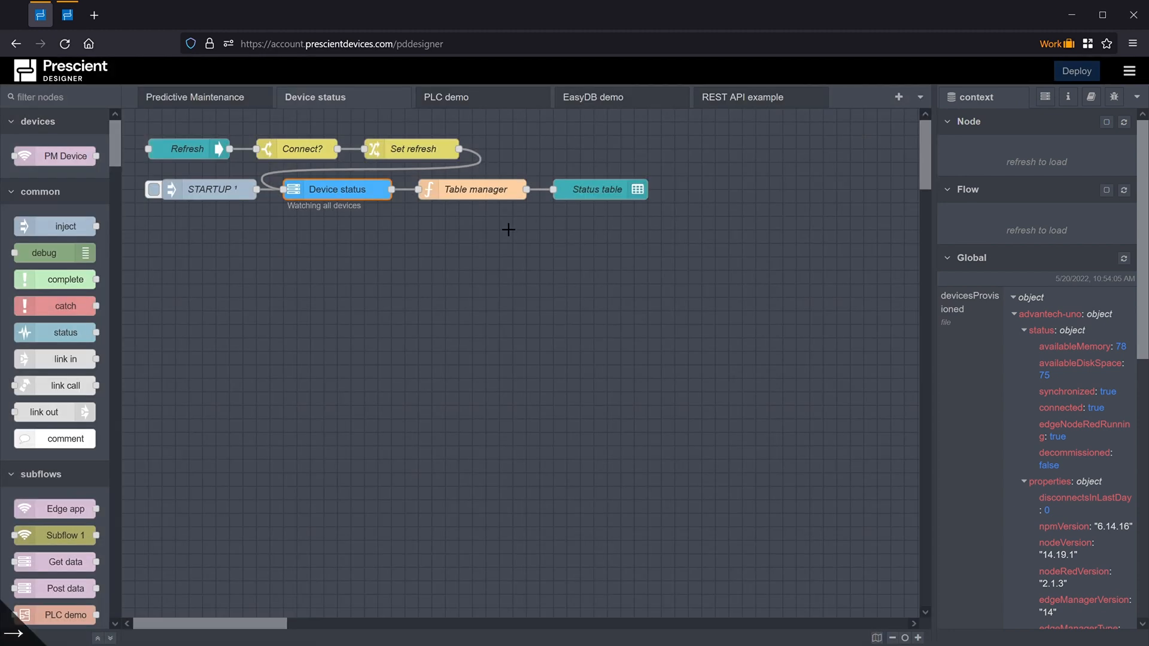
pyautogui.moveTo(332, 183)
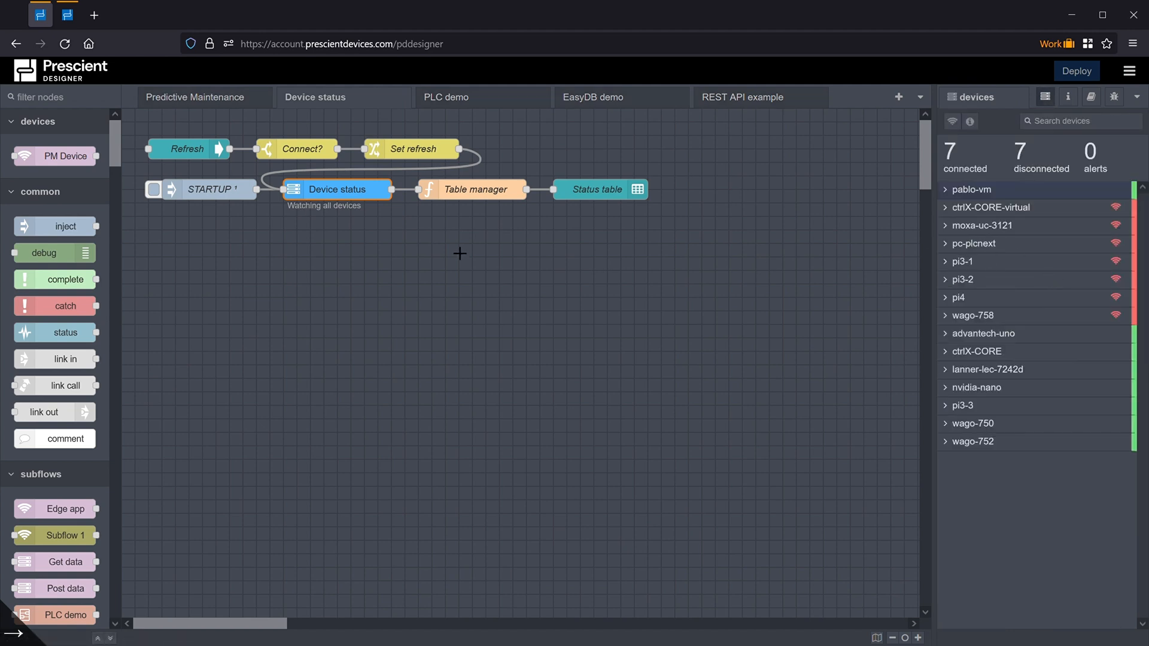
pyautogui.moveTo(376, 195)
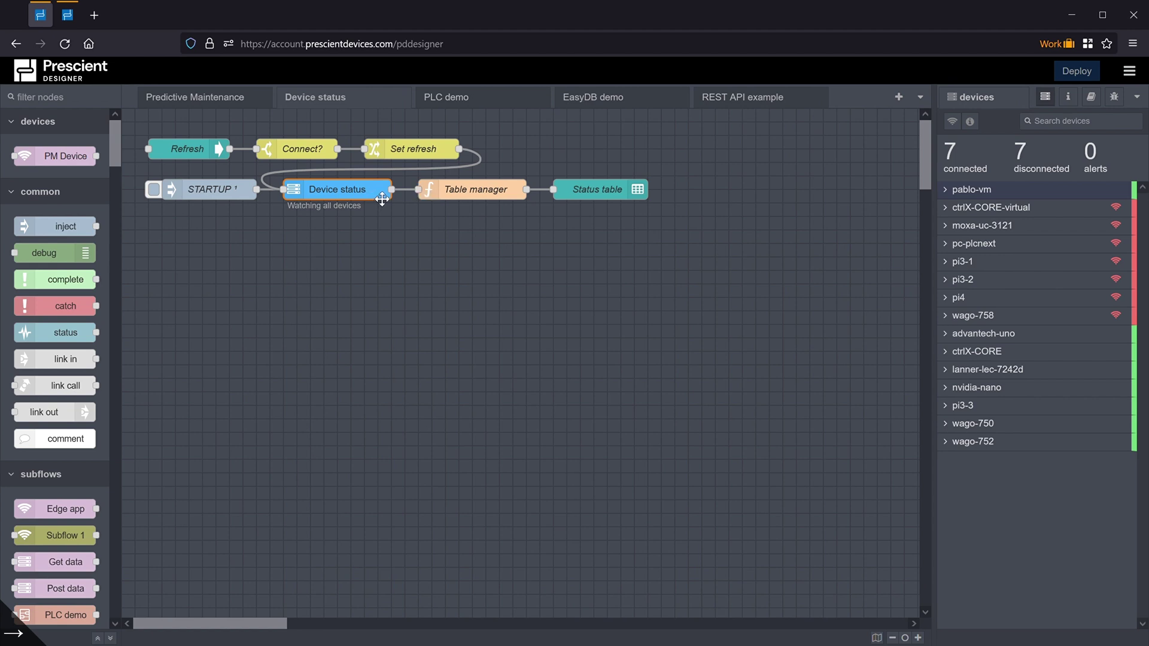
pyautogui.moveTo(447, 200)
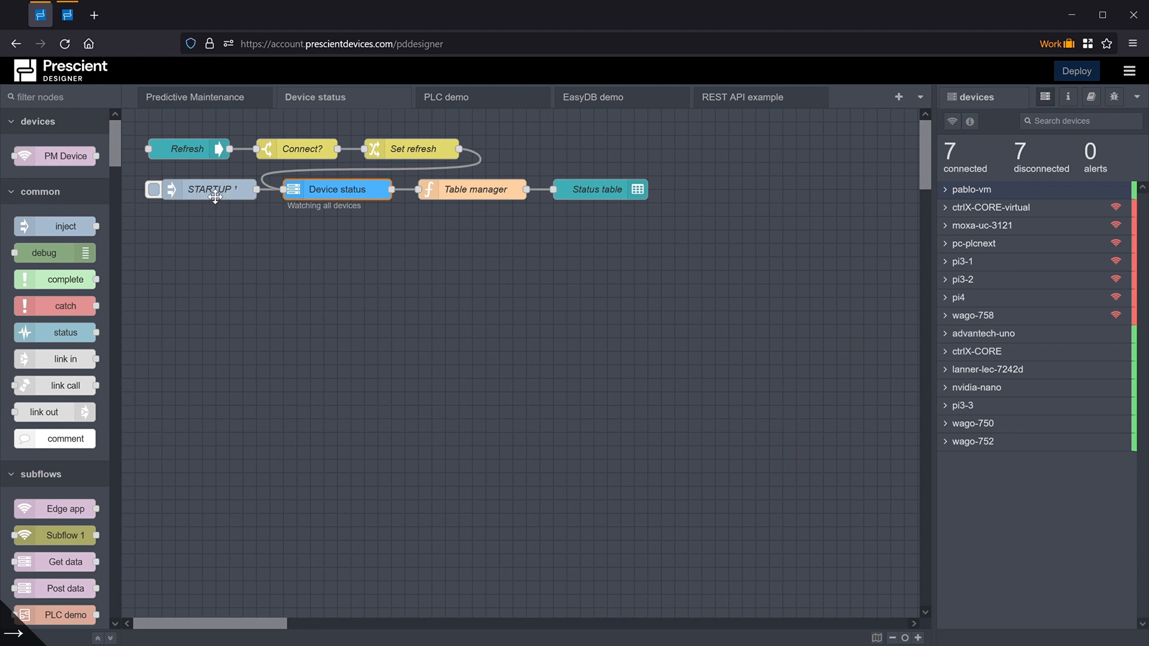
pyautogui.moveTo(258, 197)
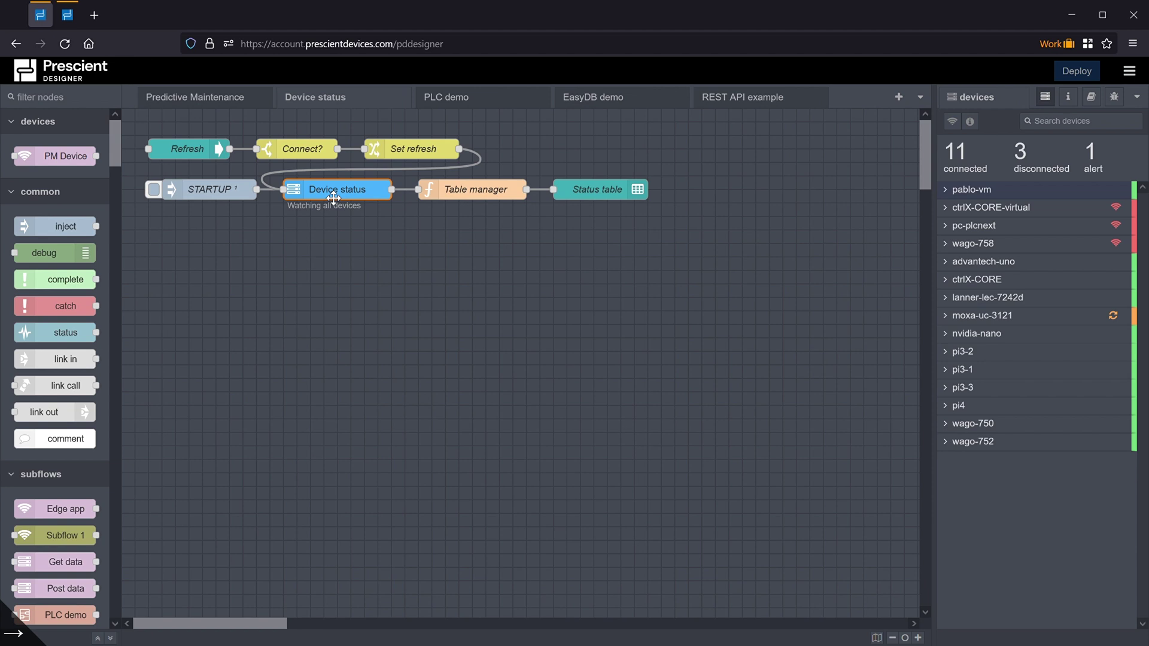
pyautogui.moveTo(258, 195)
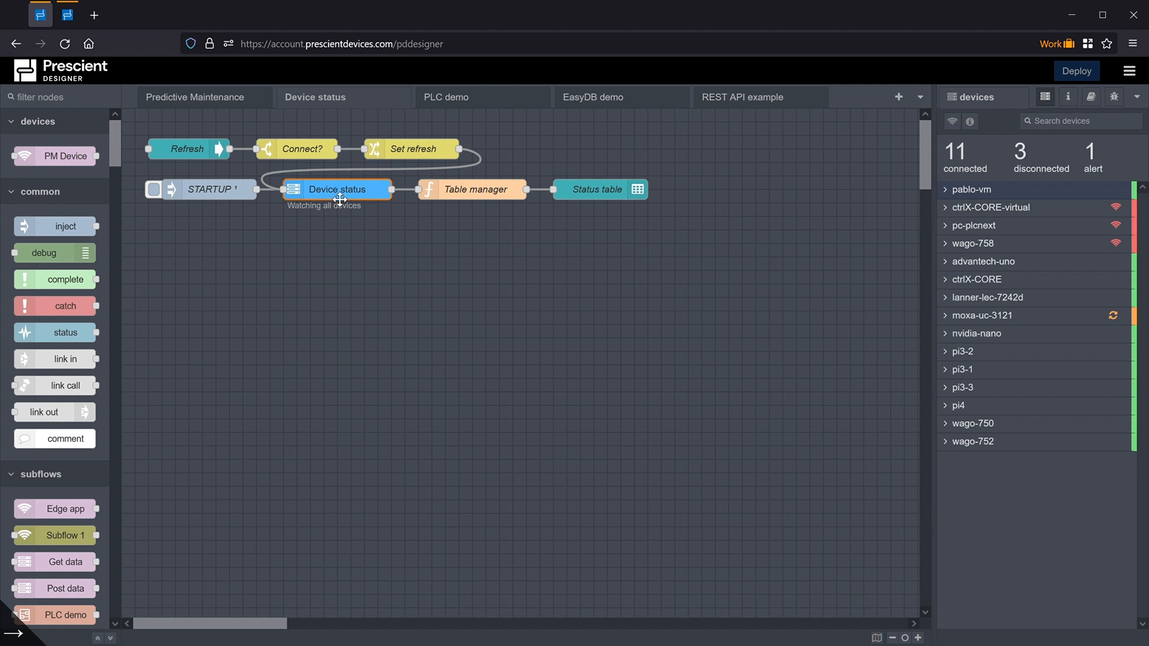
pyautogui.moveTo(390, 193)
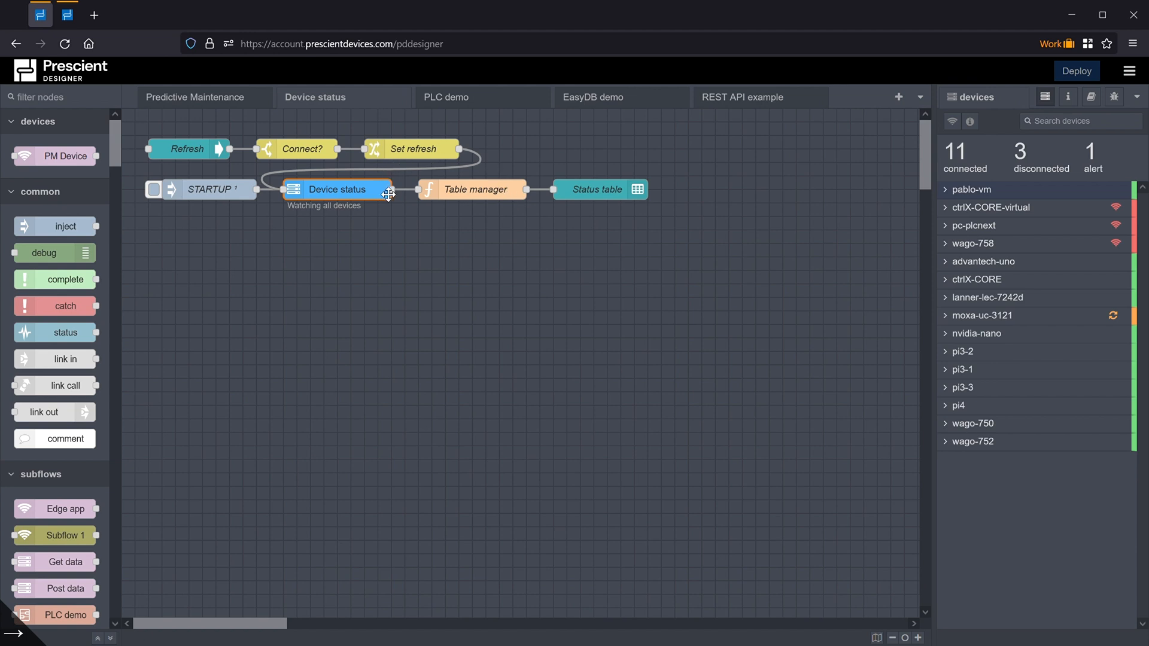
pyautogui.moveTo(466, 207)
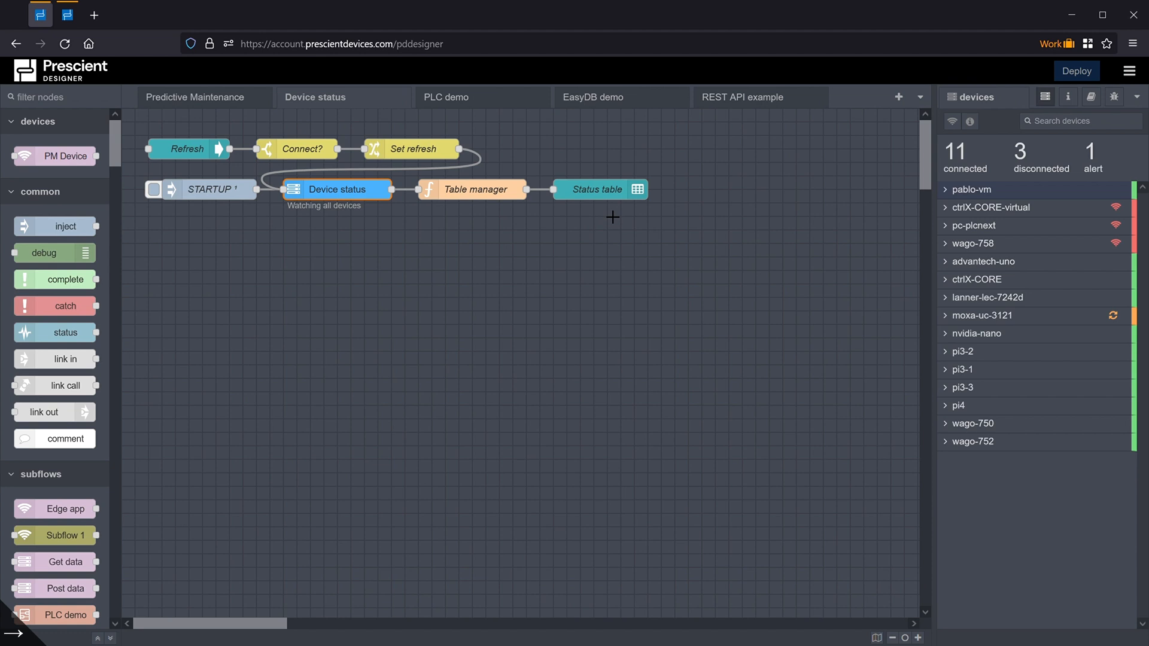
pyautogui.moveTo(613, 206)
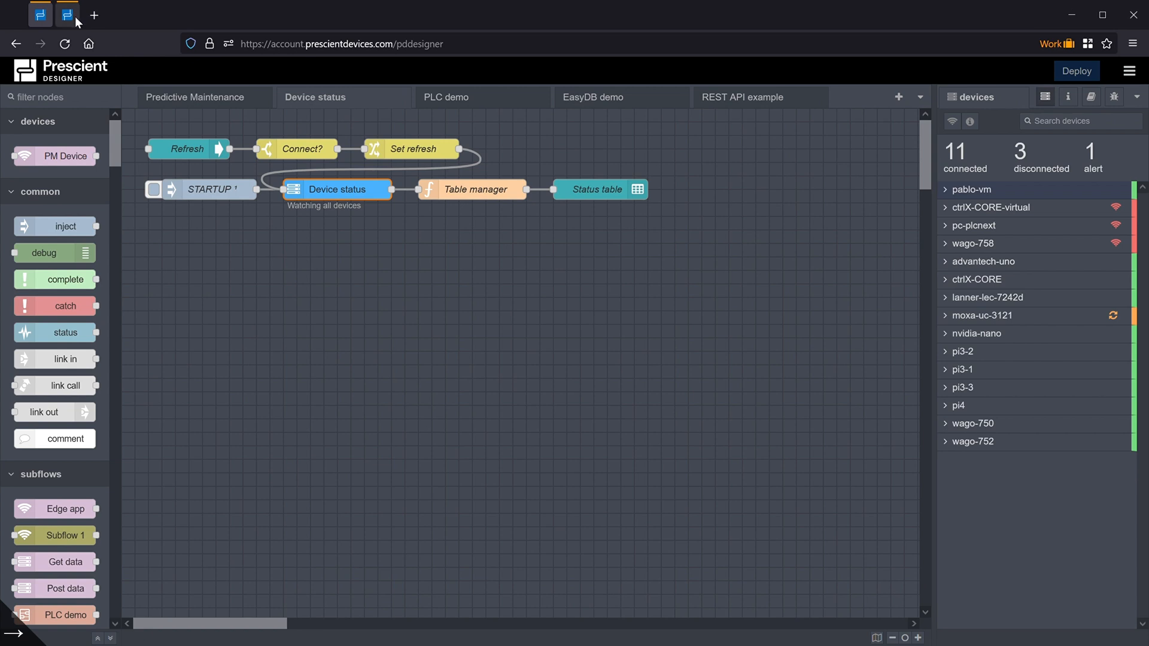
# Open the Status table node's Edit table dialog and review its columns, starting with deviceId.
pyautogui.click(586, 189)
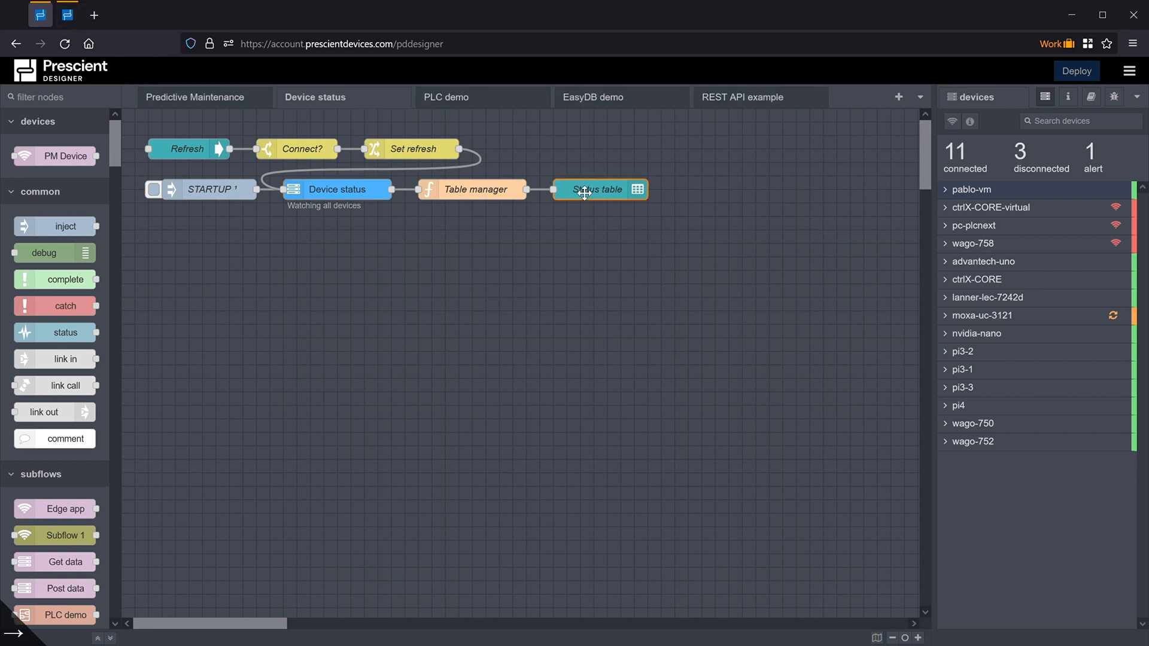
pyautogui.doubleClick(598, 190)
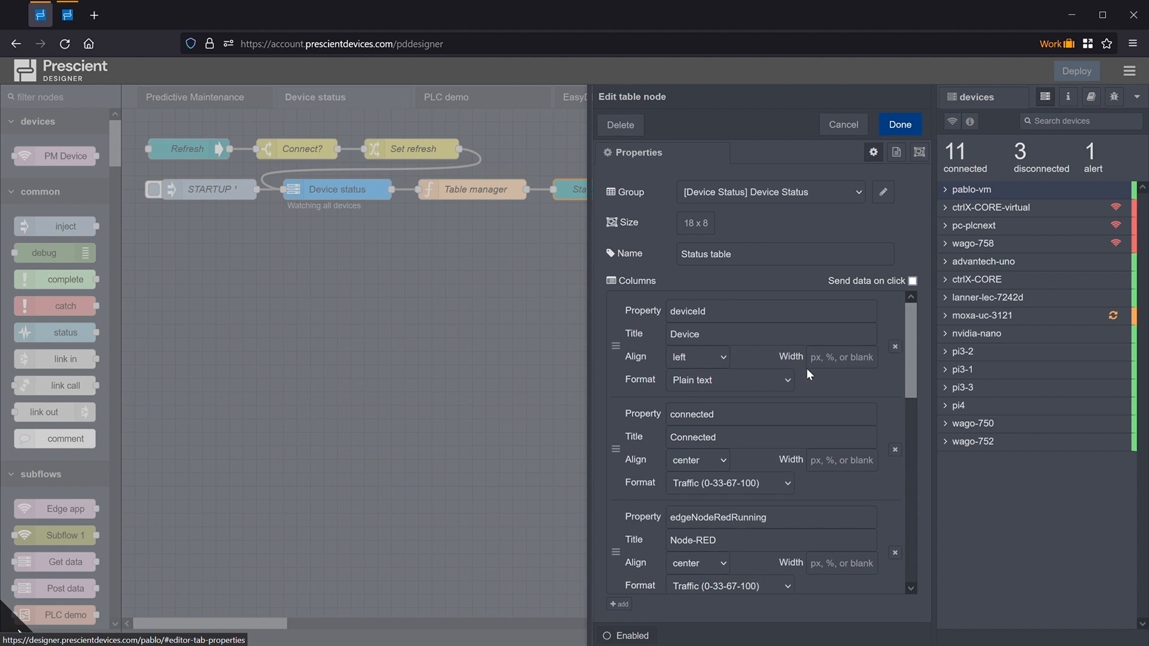
pyautogui.click(752, 311)
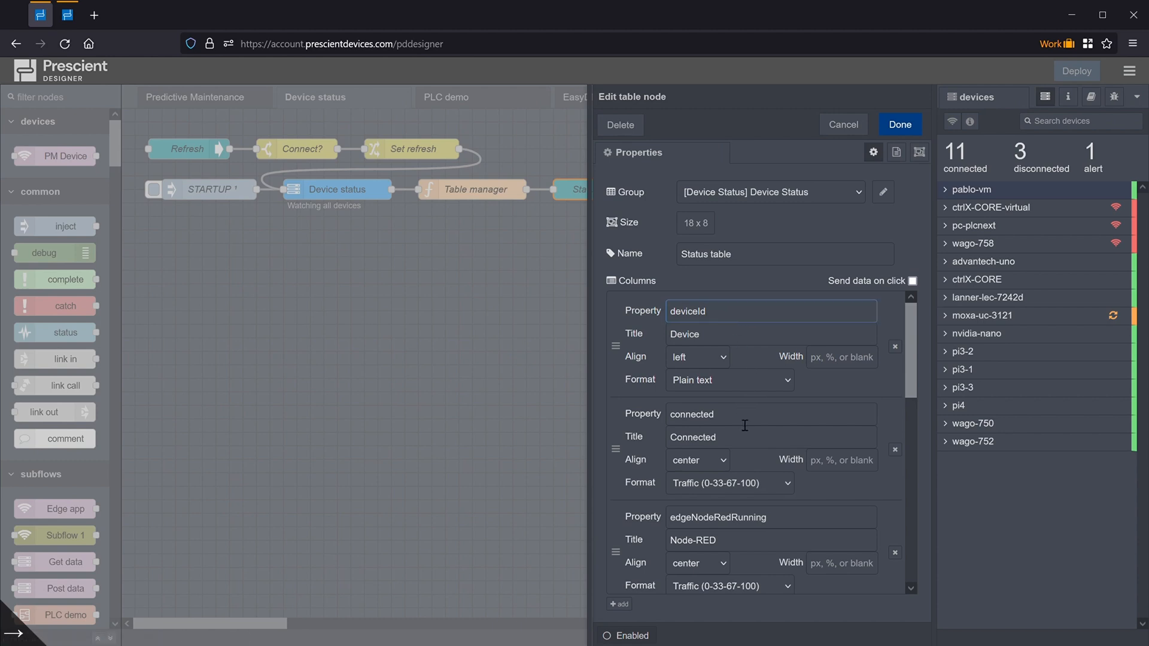
pyautogui.scroll(-3)
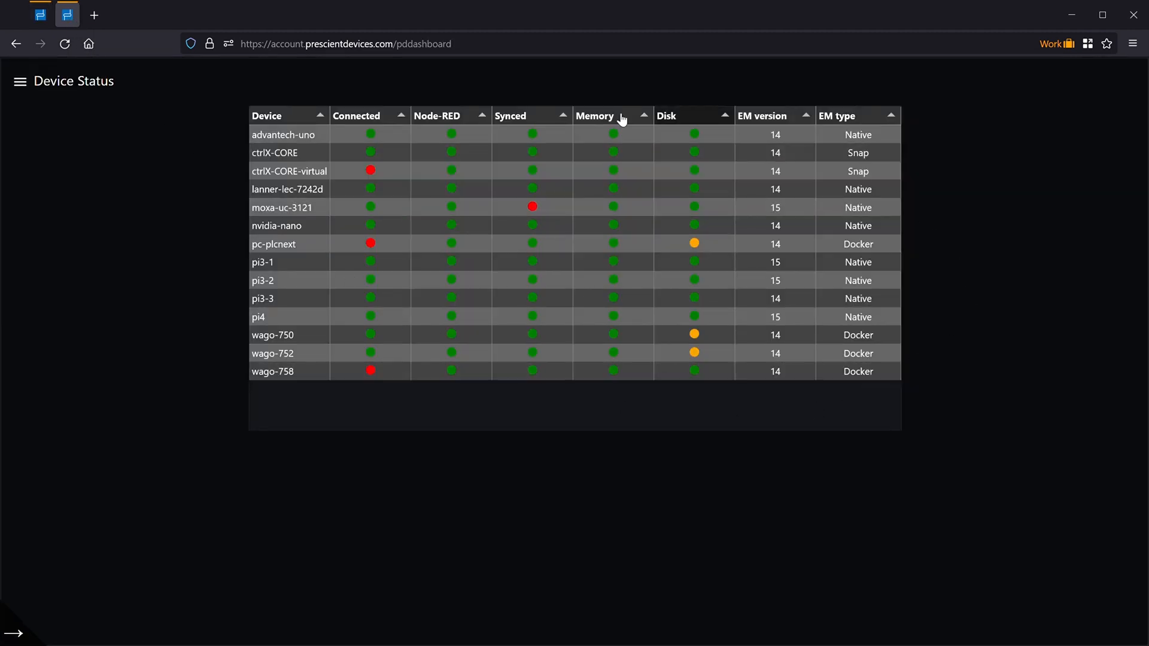
pyautogui.moveTo(459, 428)
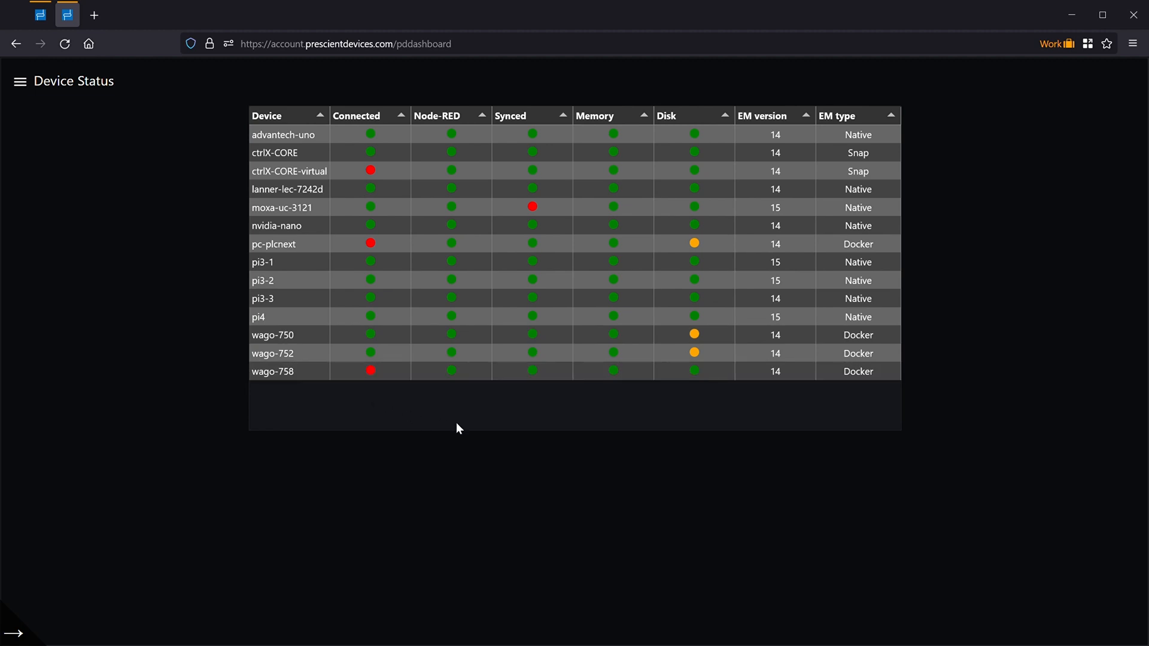
pyautogui.moveTo(370, 104)
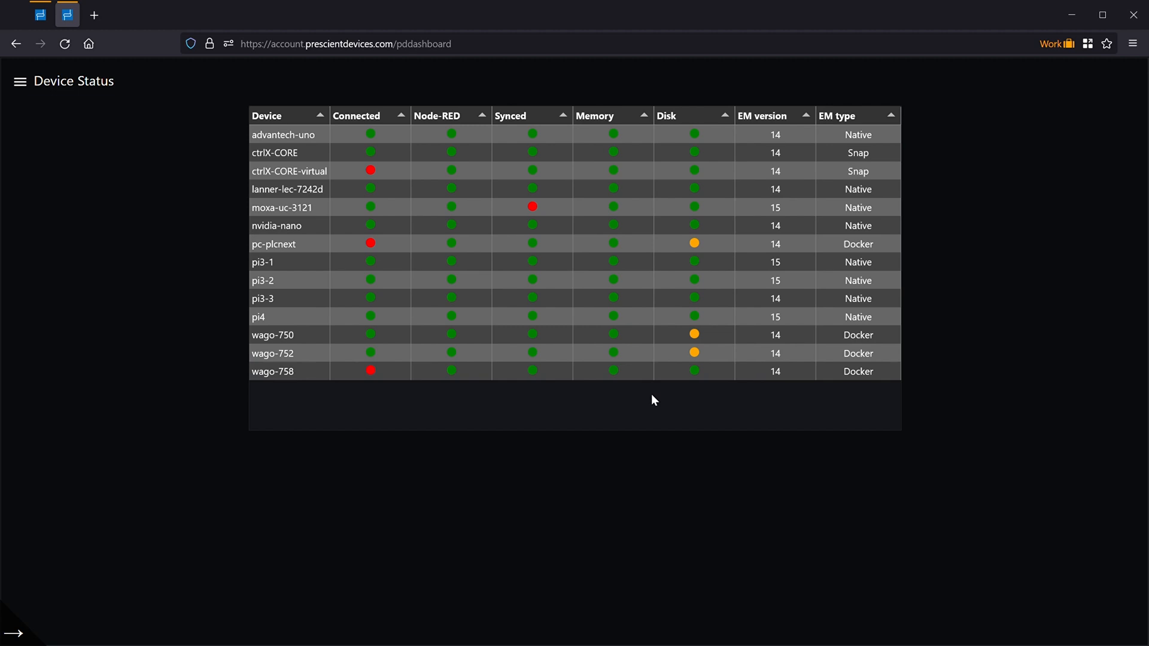
pyautogui.moveTo(596, 380)
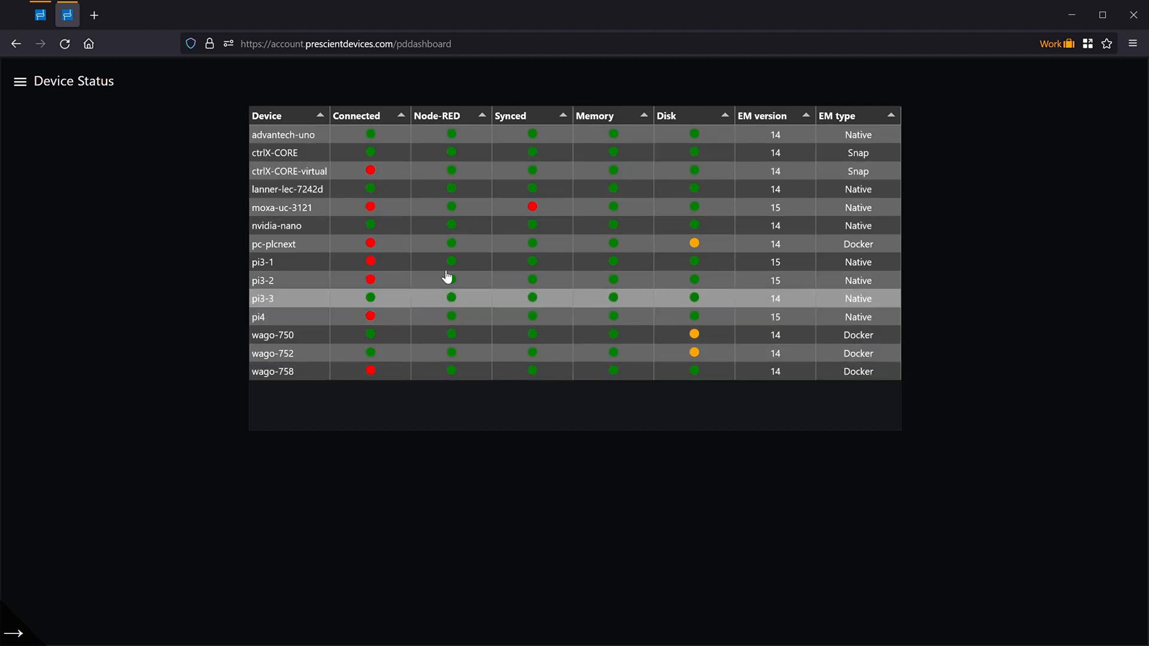
pyautogui.moveTo(503, 105)
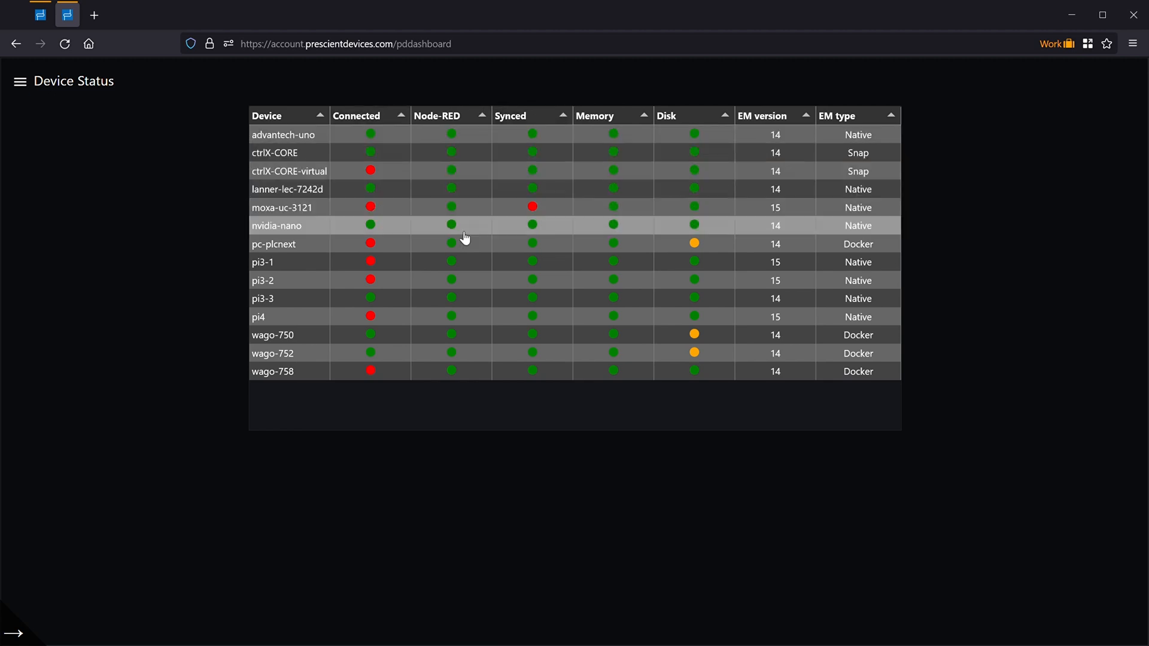
pyautogui.moveTo(471, 202)
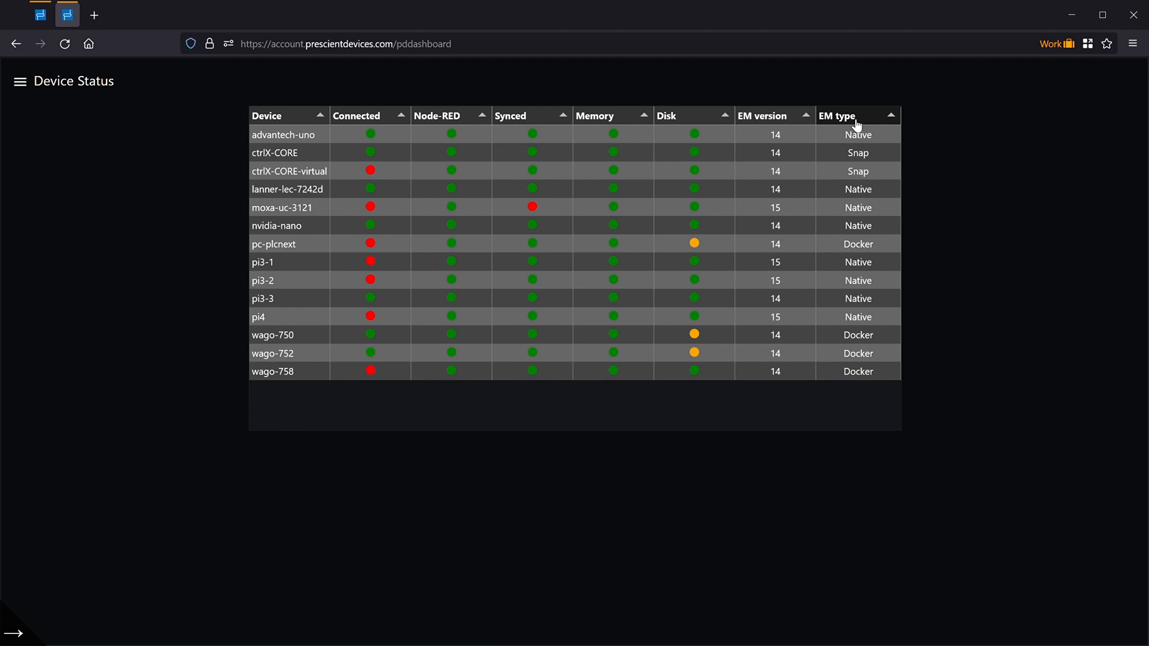
# Sort the dashboard's Device Status table by the EM type column.
pyautogui.click(40, 16)
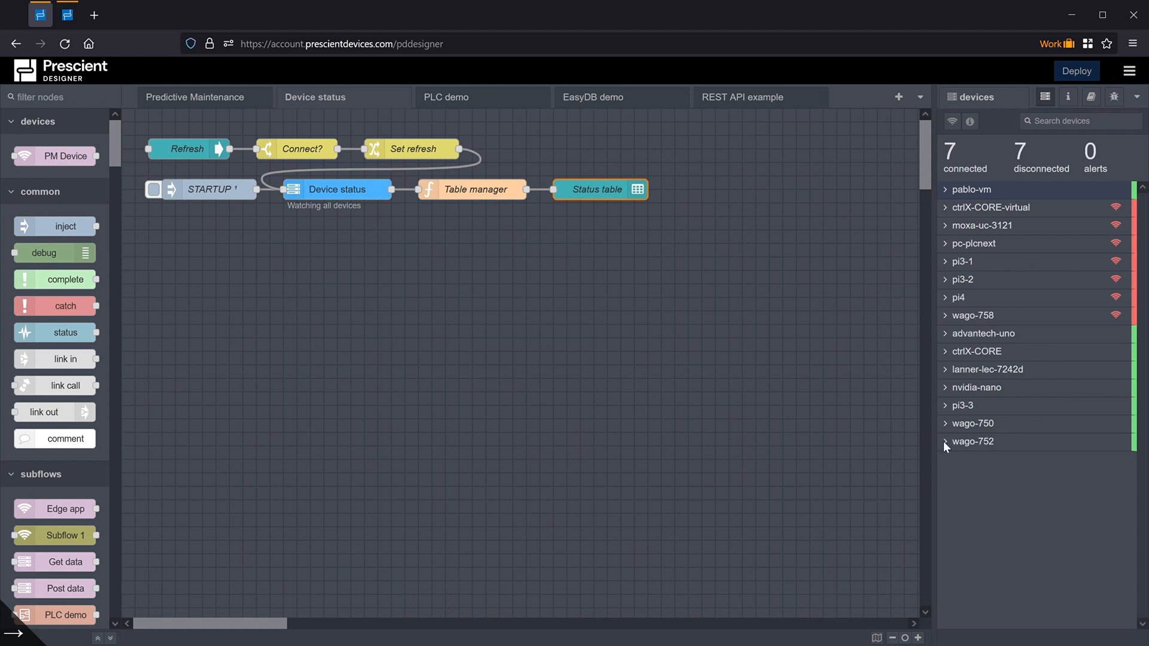
# Expand wago-752 in the devices sidebar to show its connection, memory, disk and versions.
pyautogui.click(972, 442)
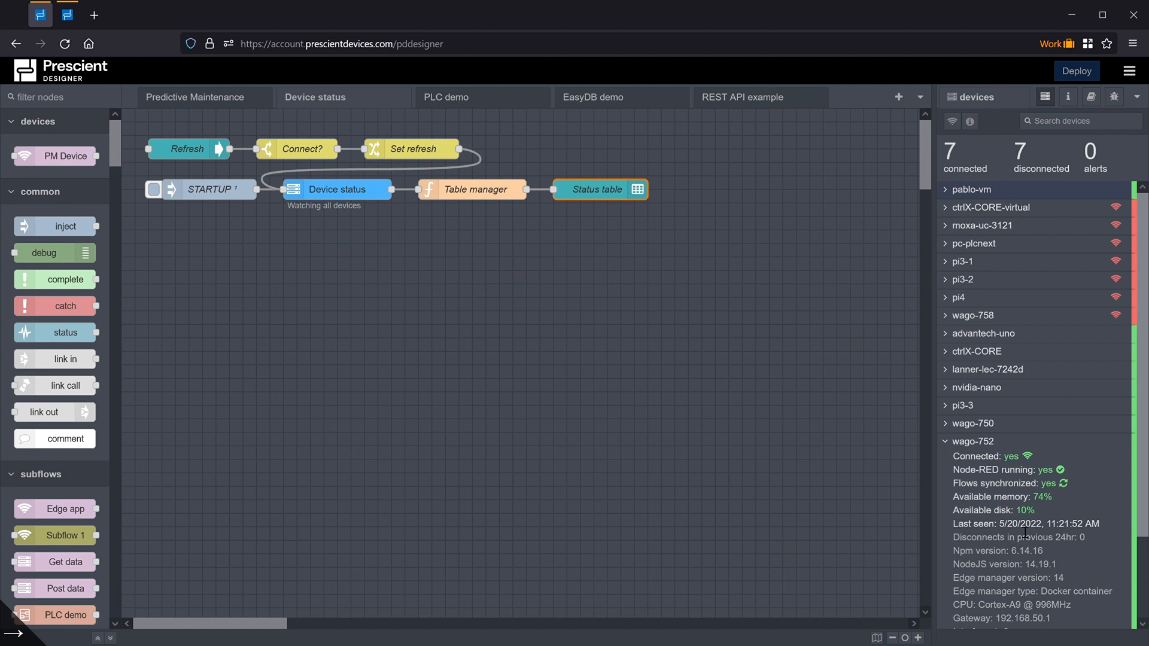
pyautogui.moveTo(383, 403)
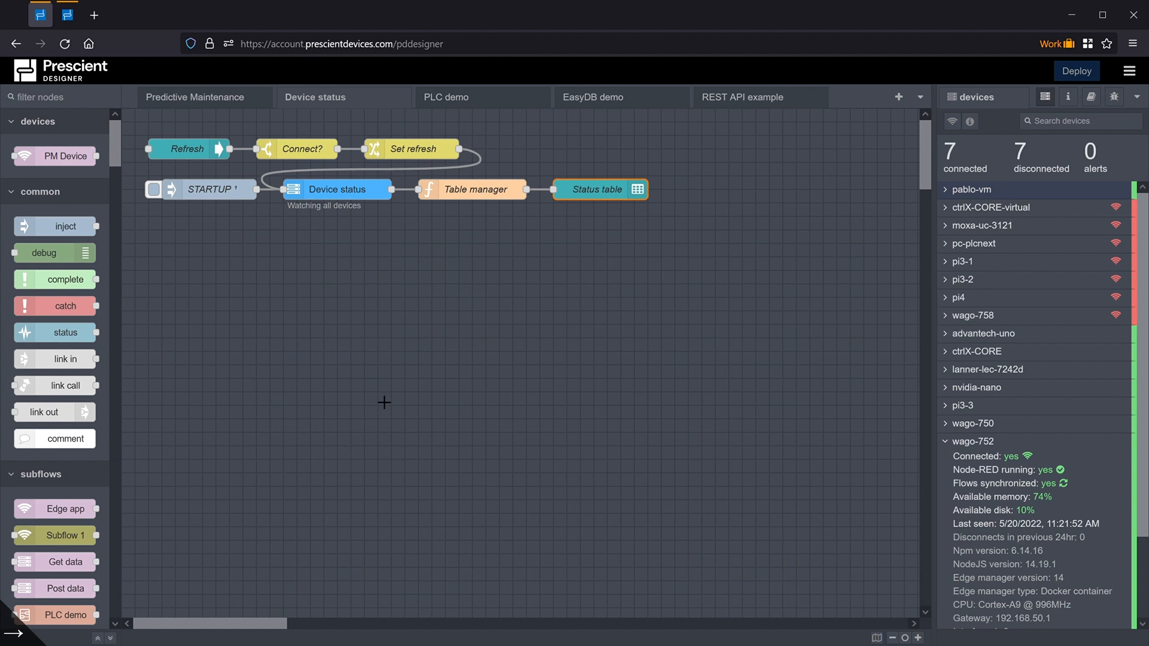
pyautogui.moveTo(348, 211)
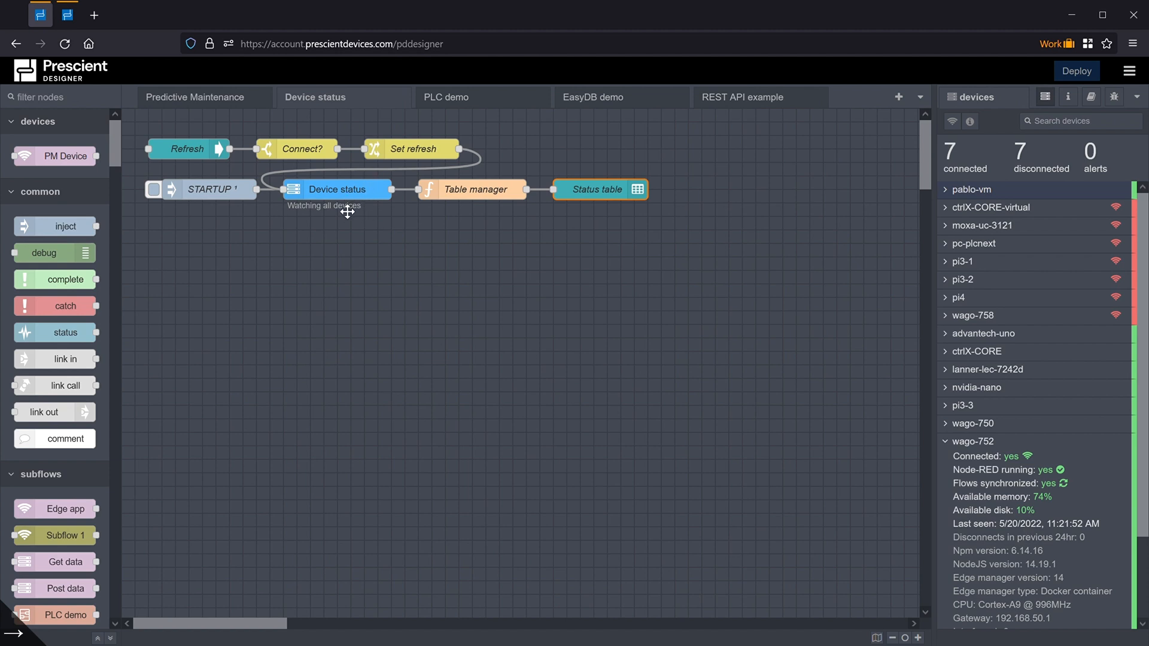